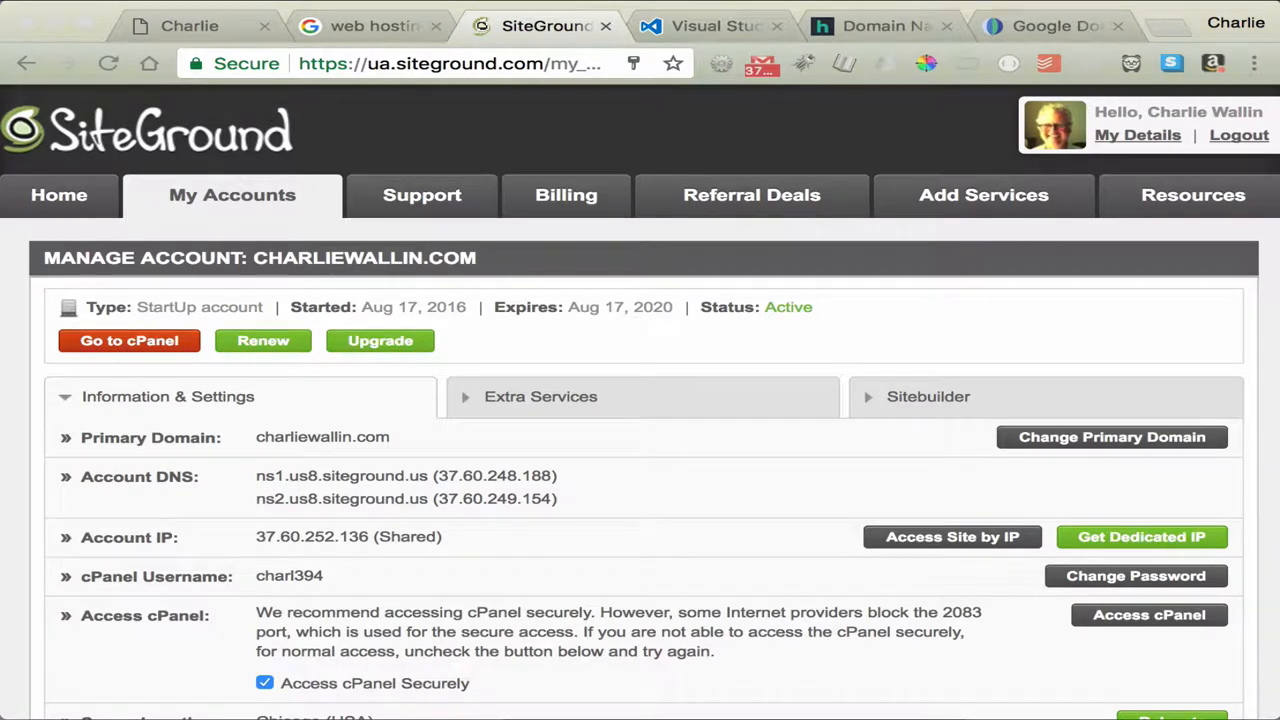
mouse_move(584, 452)
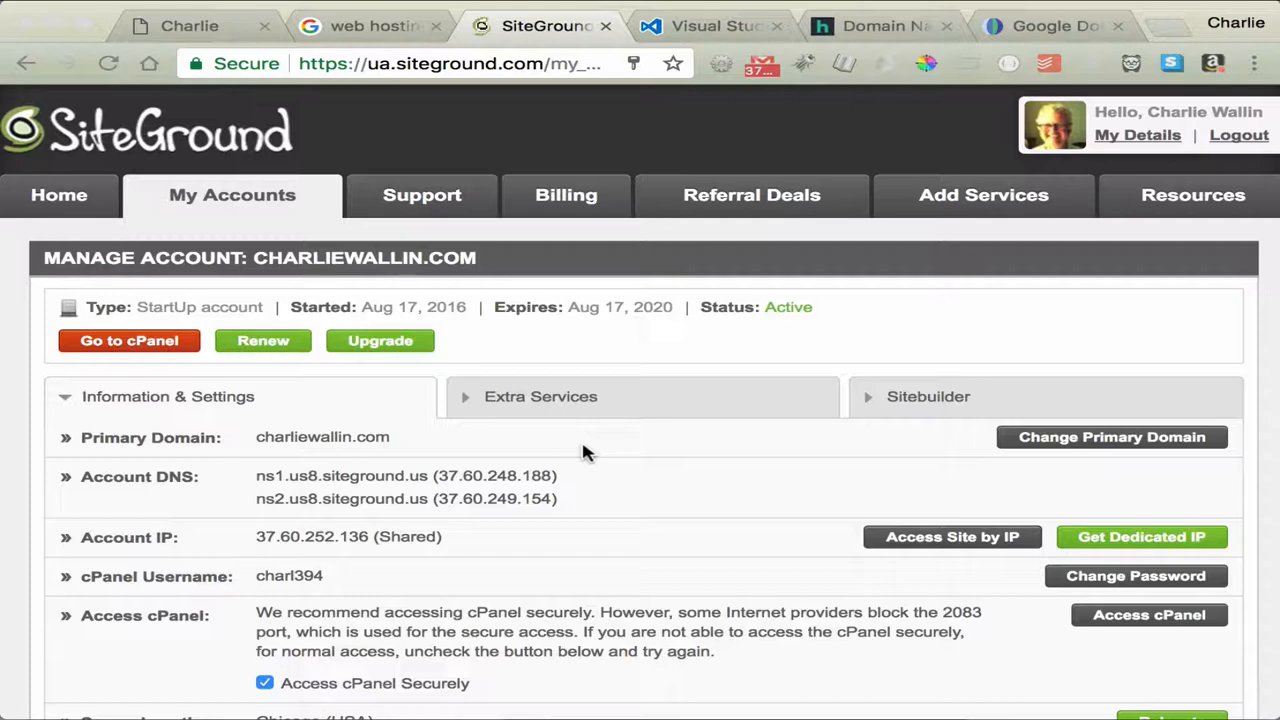
mouse_move(448, 180)
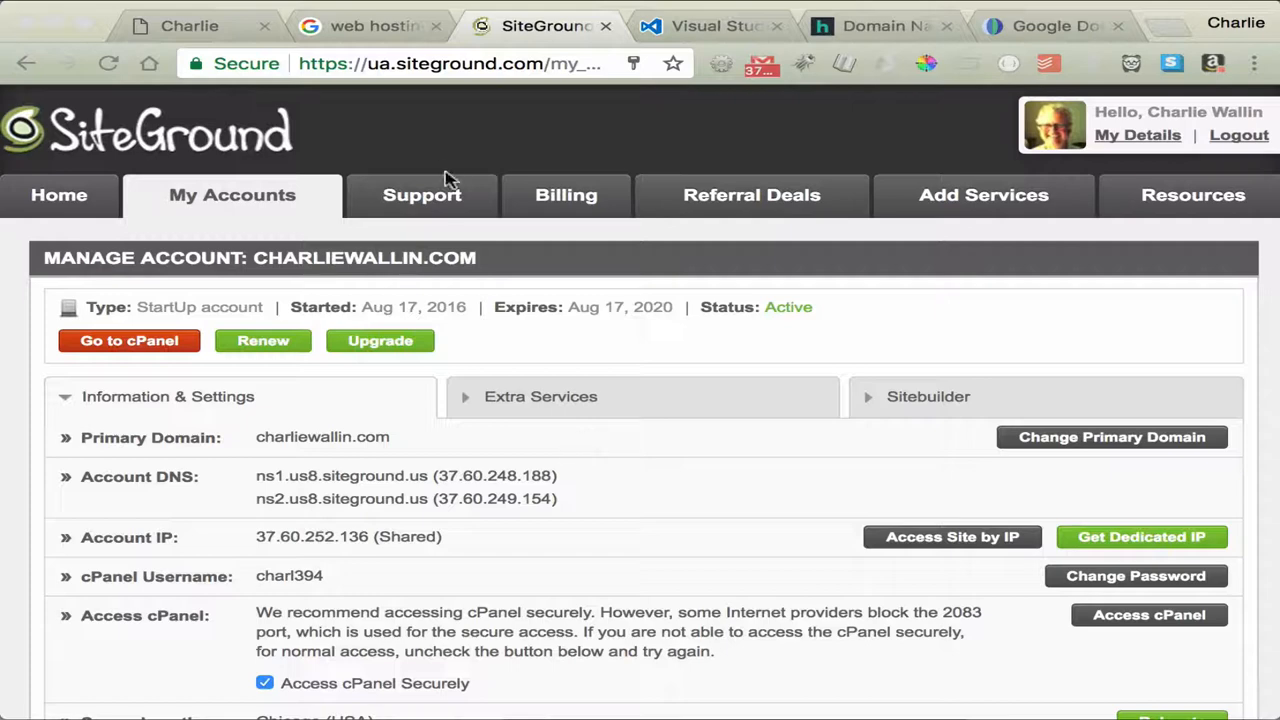
Show the Google search results for 'web hosting reviews' instead of the SiteGround account page
click(376, 24)
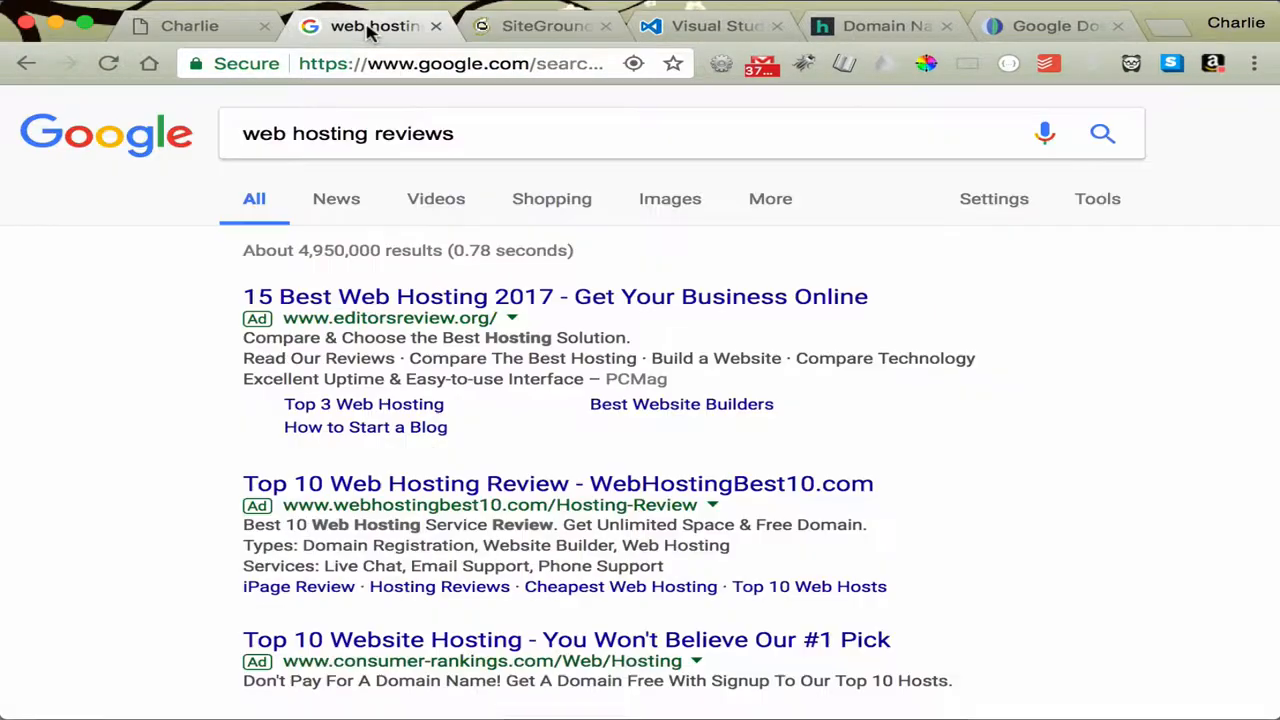
mouse_move(376, 24)
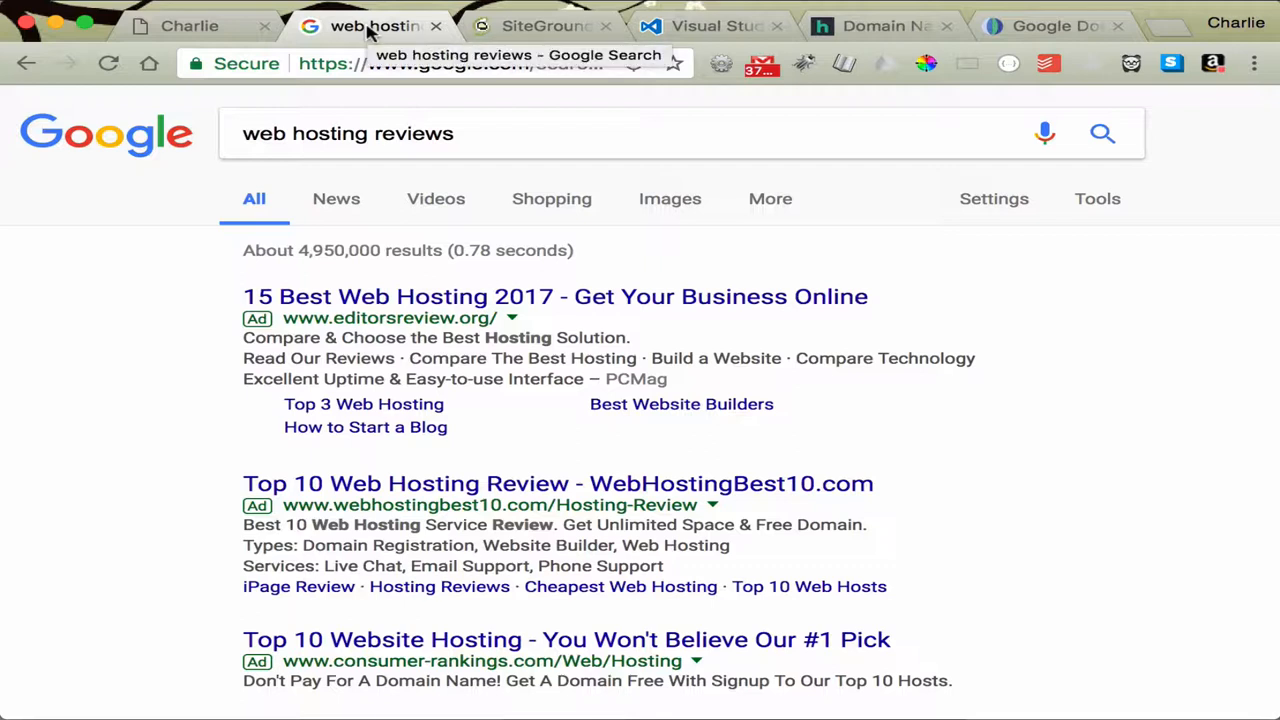
mouse_move(112, 324)
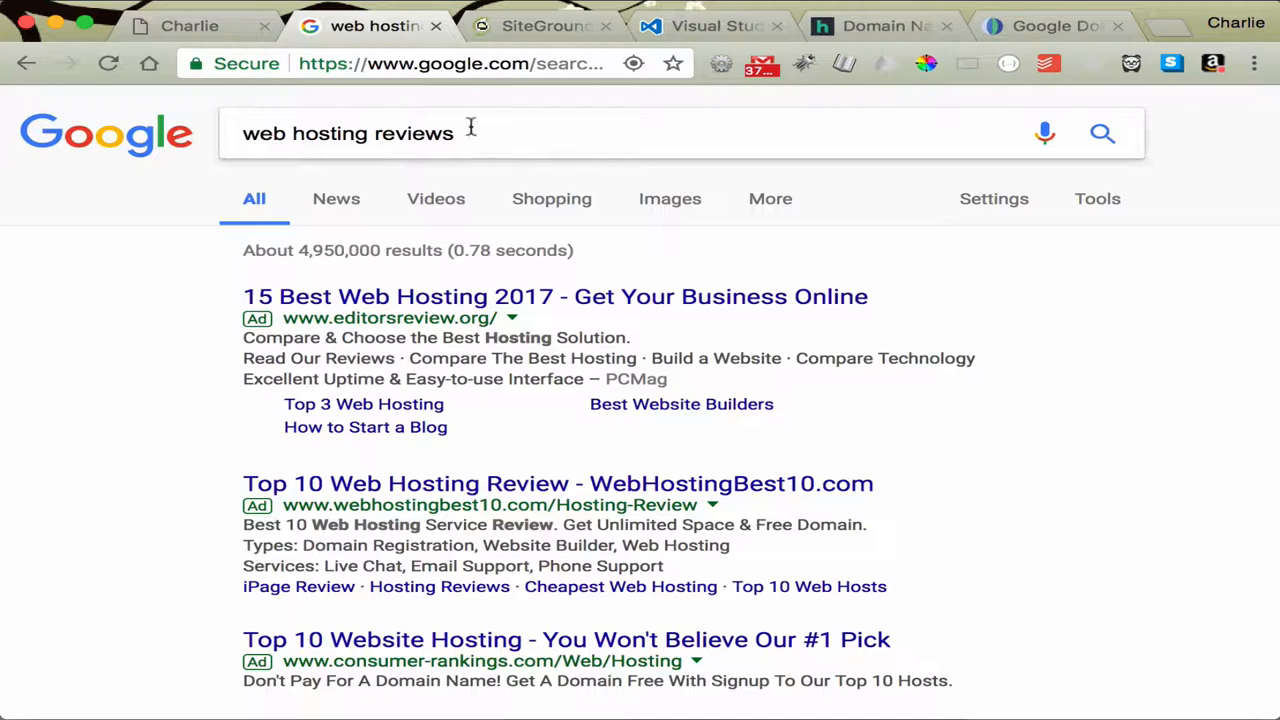
mouse_move(464, 132)
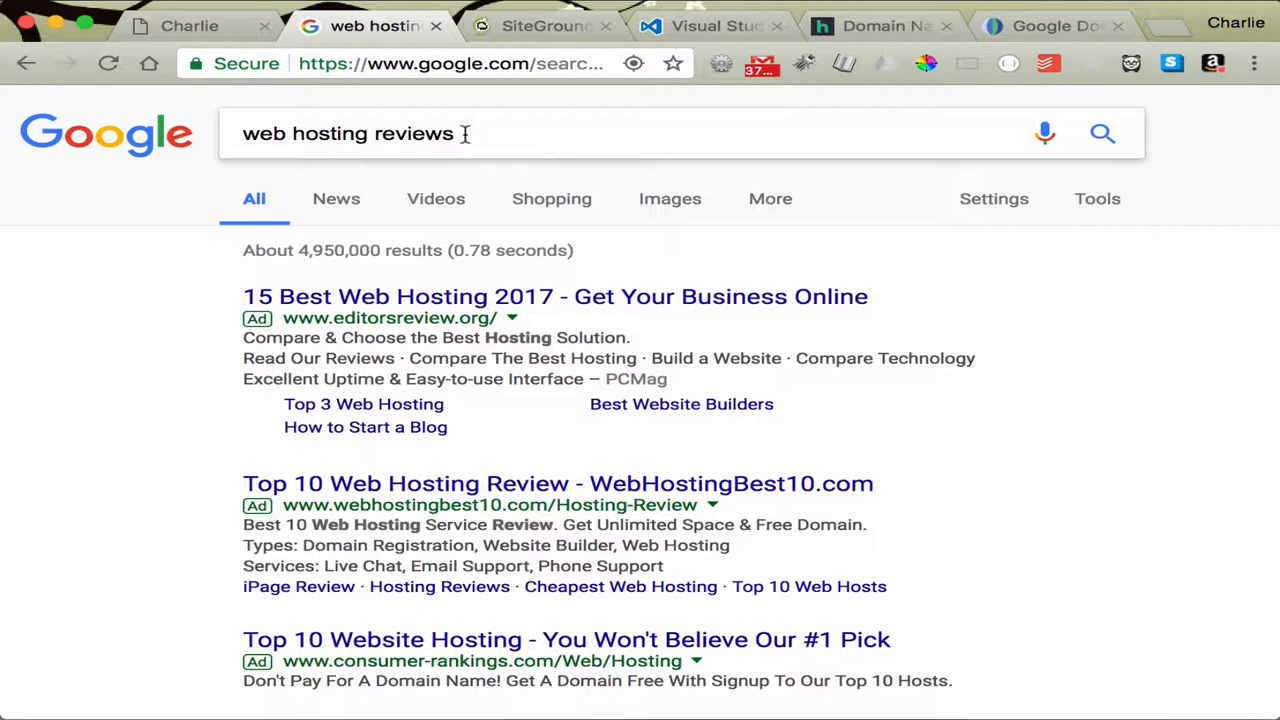
mouse_move(484, 114)
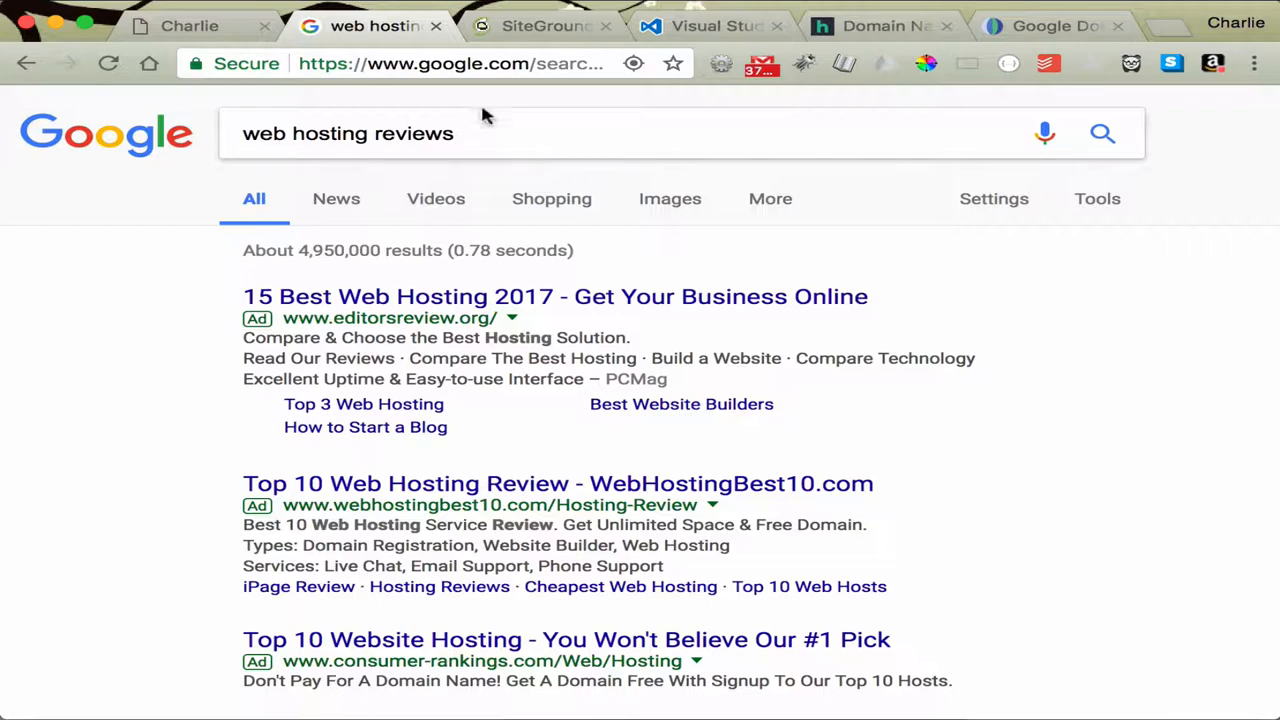
mouse_move(544, 24)
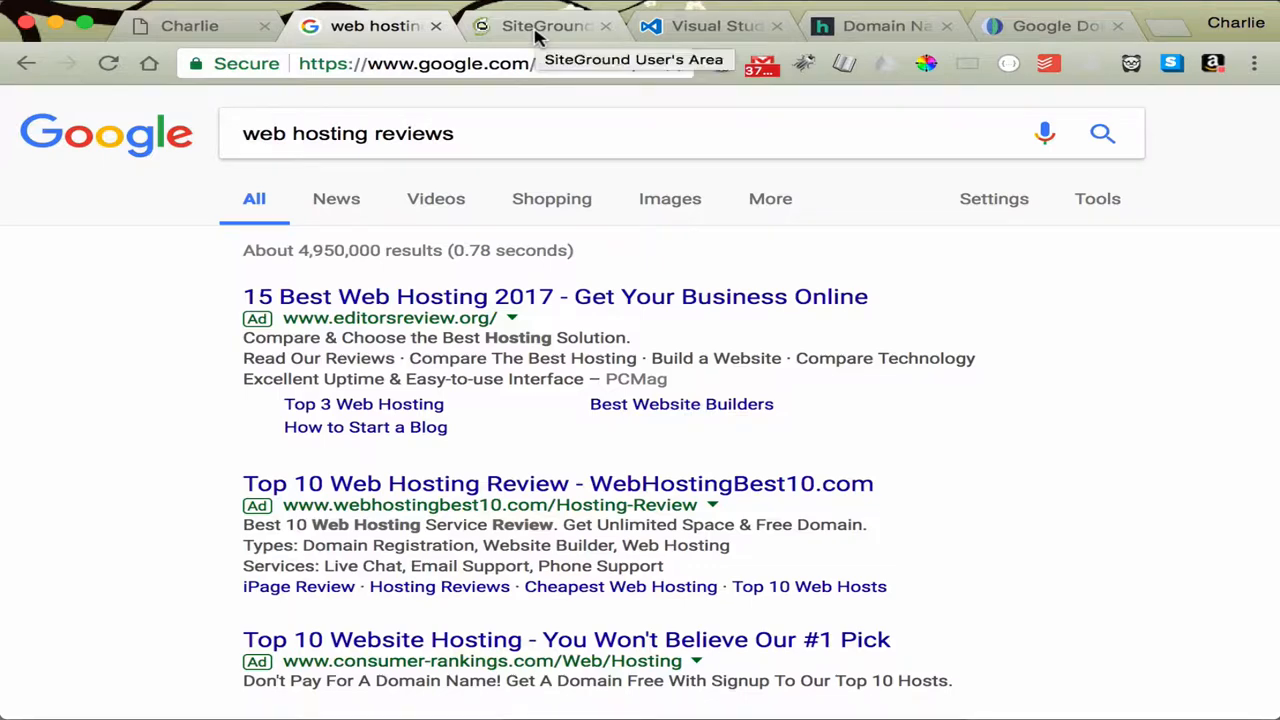
Return to the SiteGround charliewallin.com account page and launch its cPanel
click(544, 24)
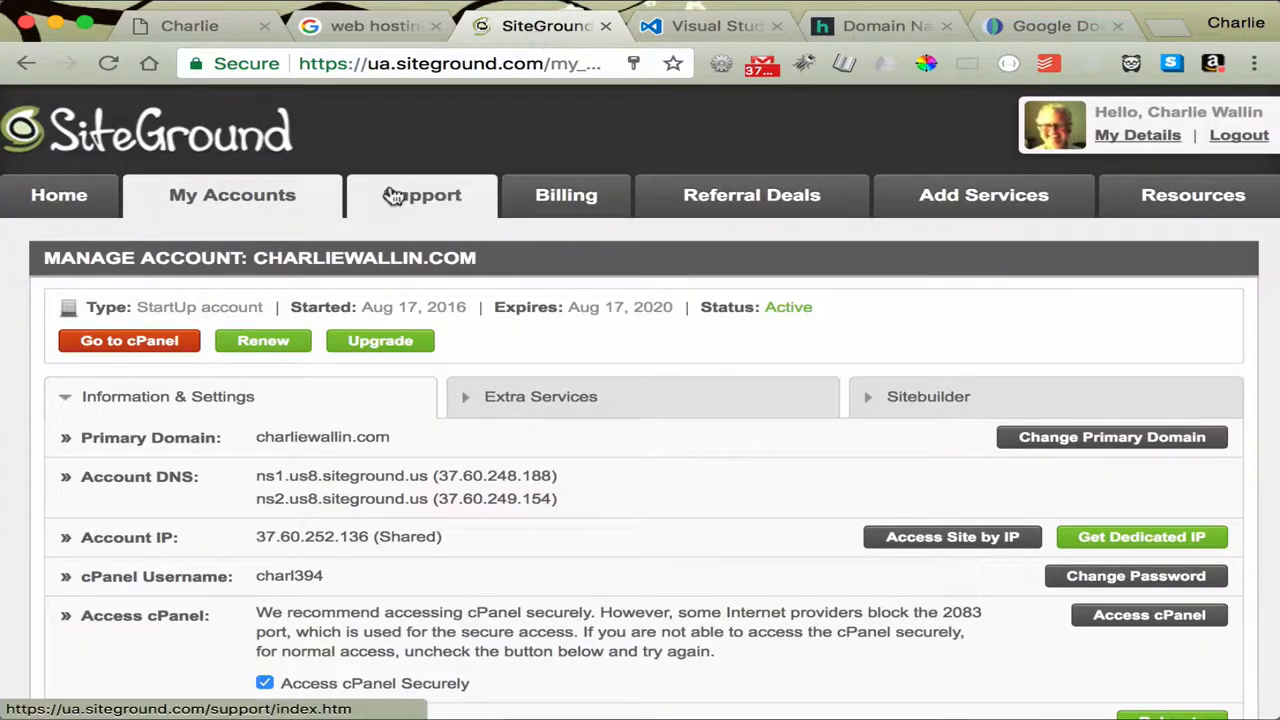
mouse_move(442, 132)
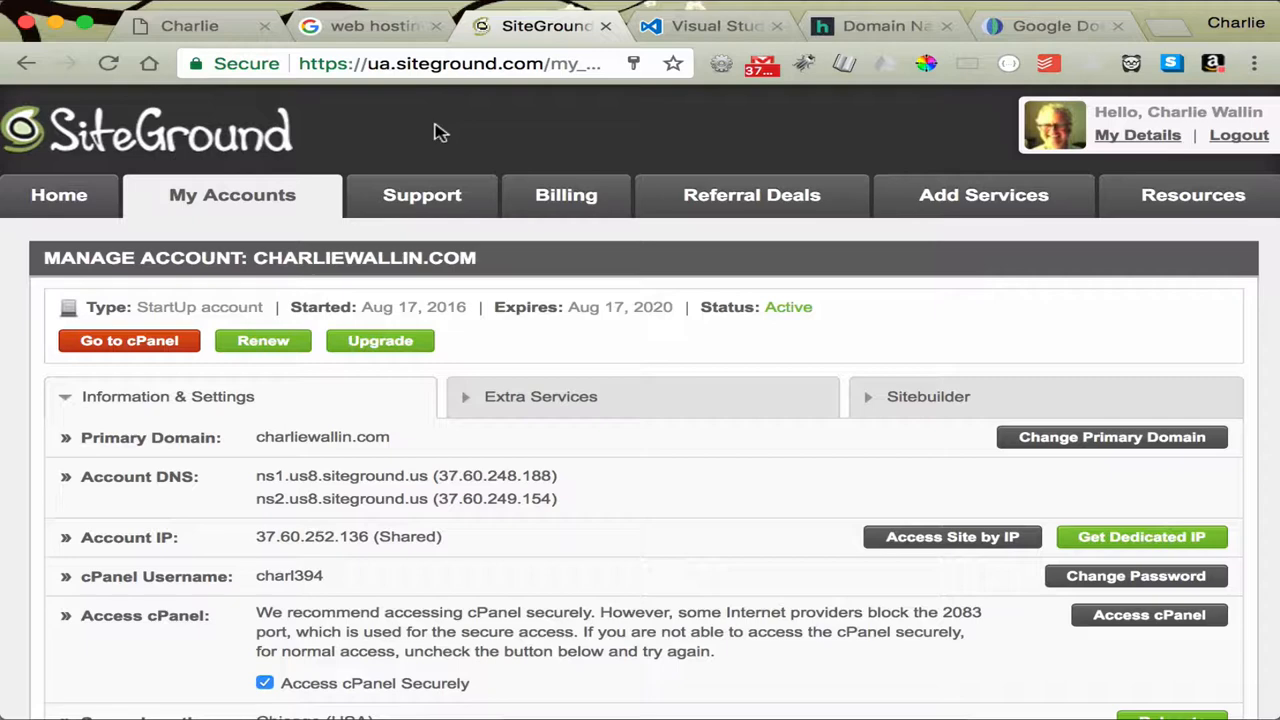
mouse_move(232, 216)
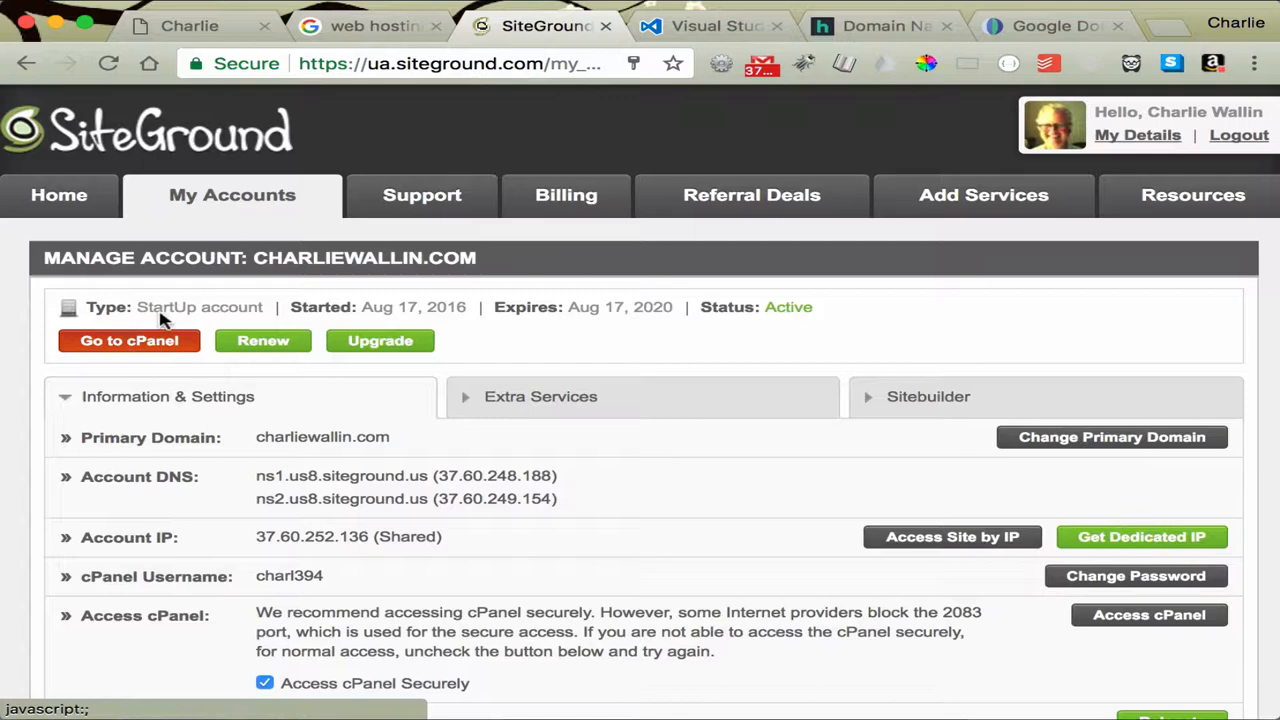
mouse_move(188, 390)
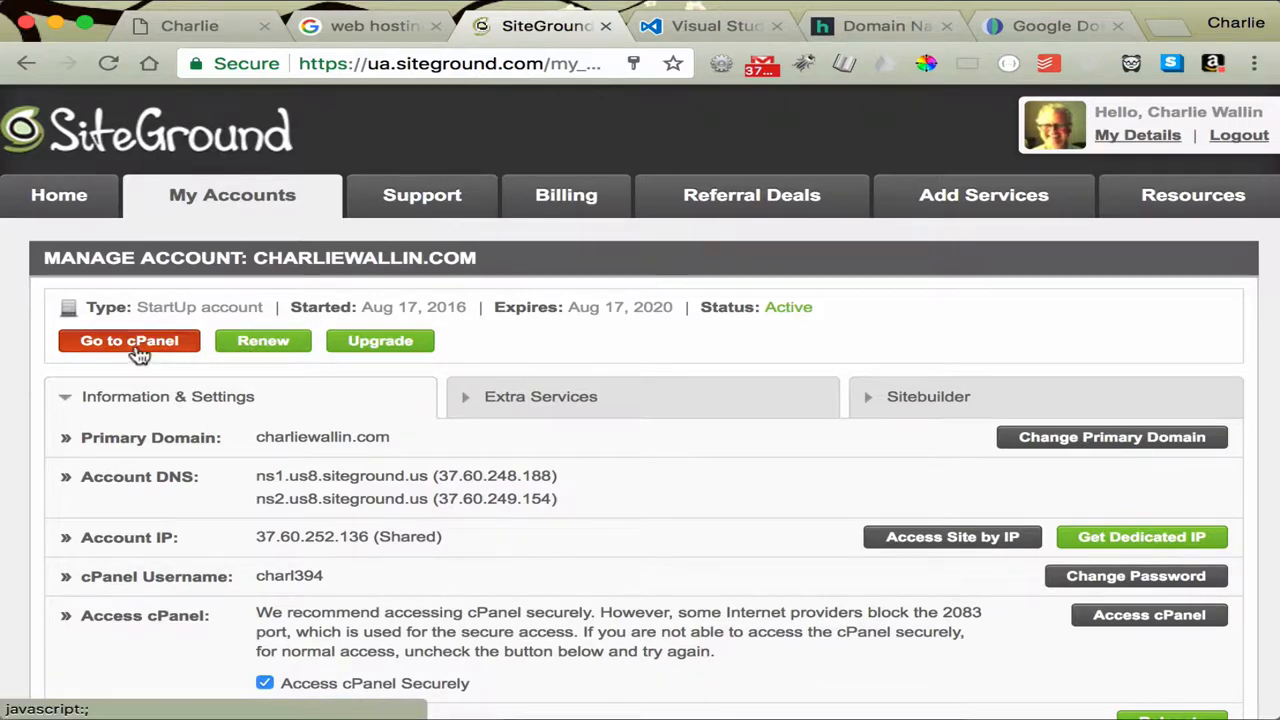
click(128, 340)
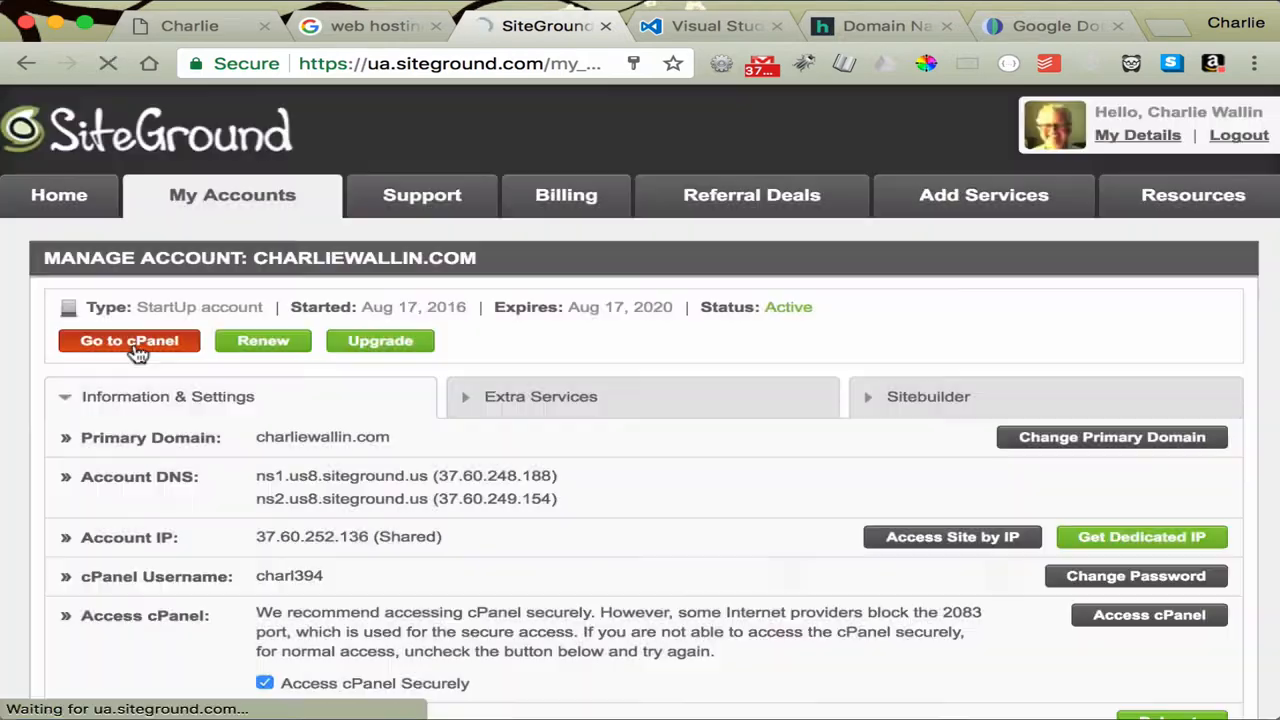
click(128, 340)
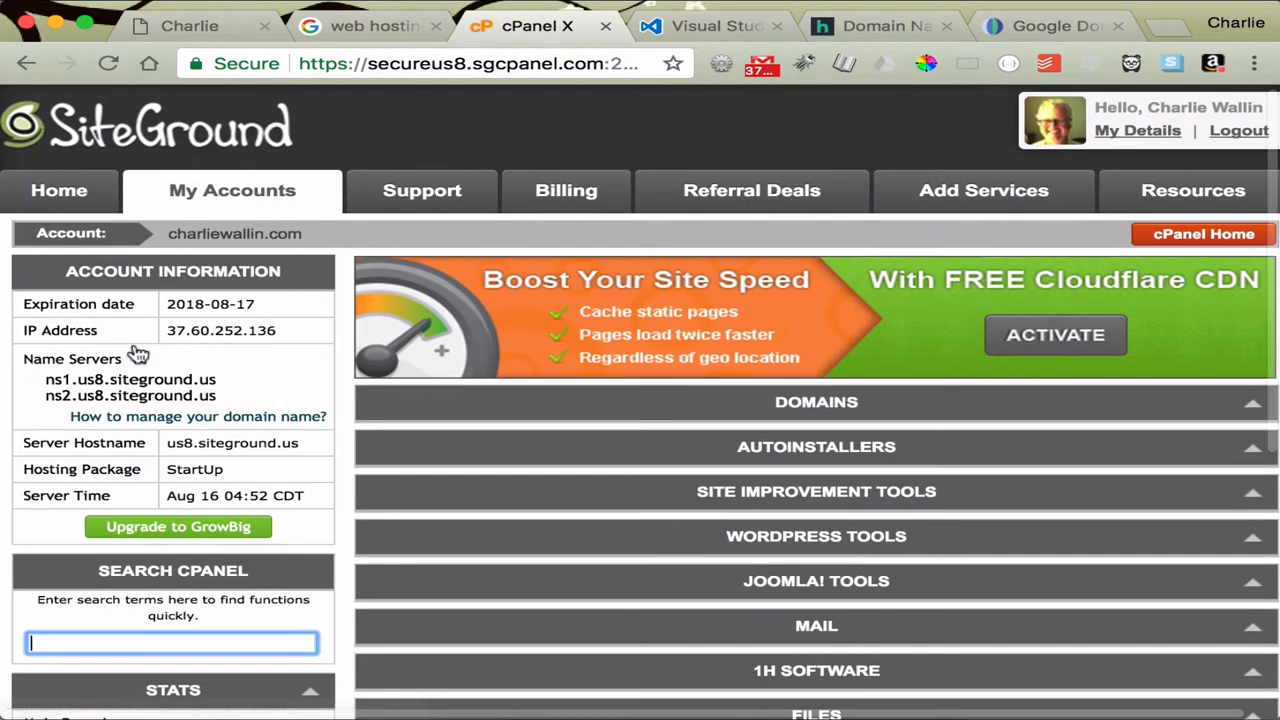
mouse_move(798, 404)
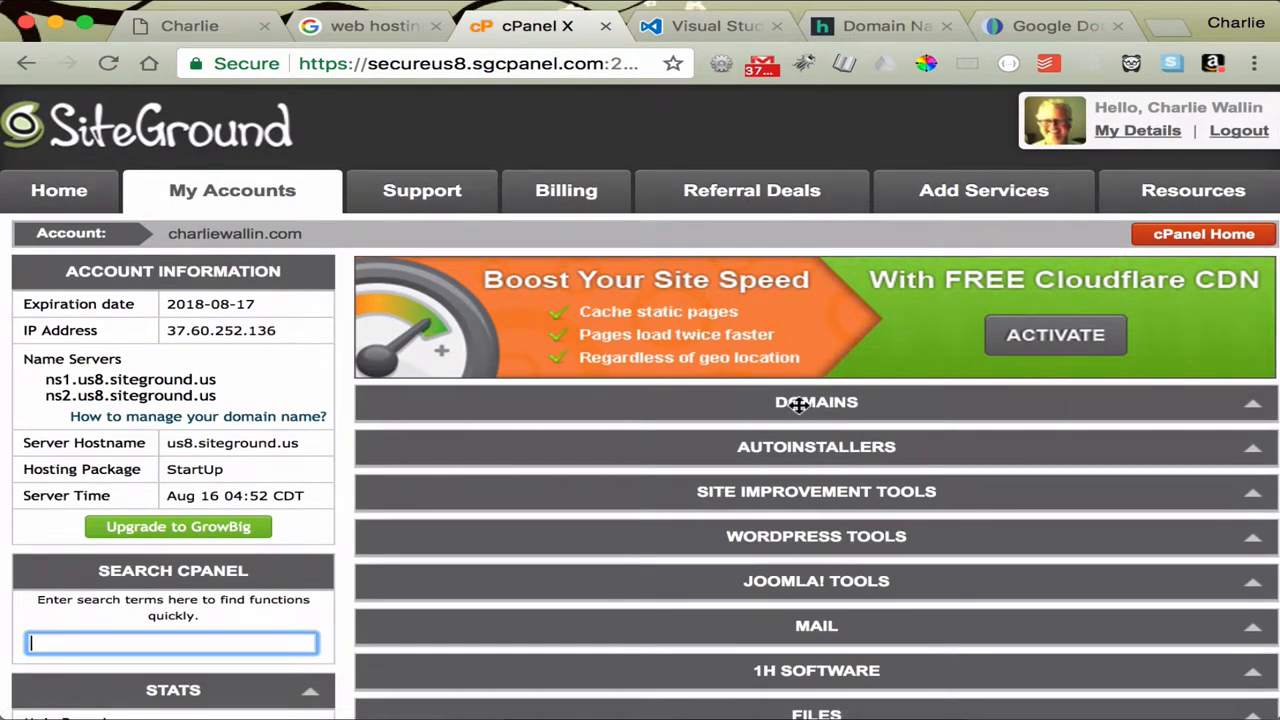
mouse_move(816, 400)
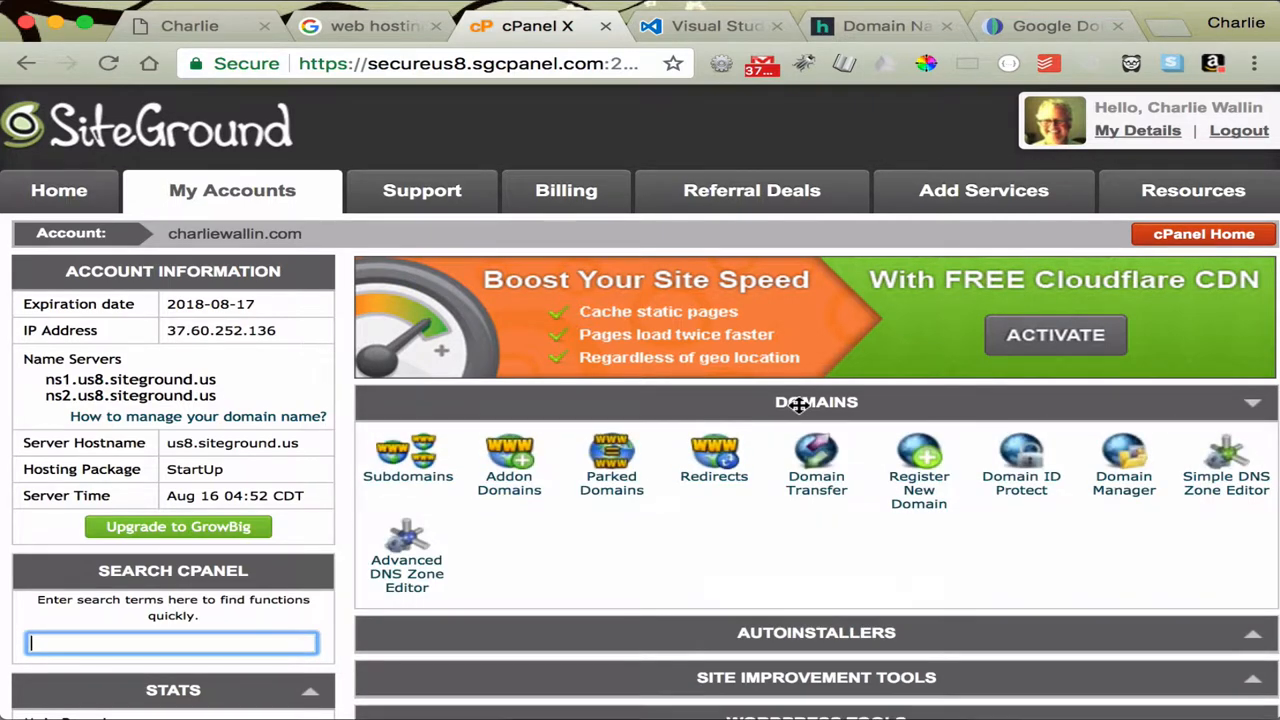
mouse_move(680, 544)
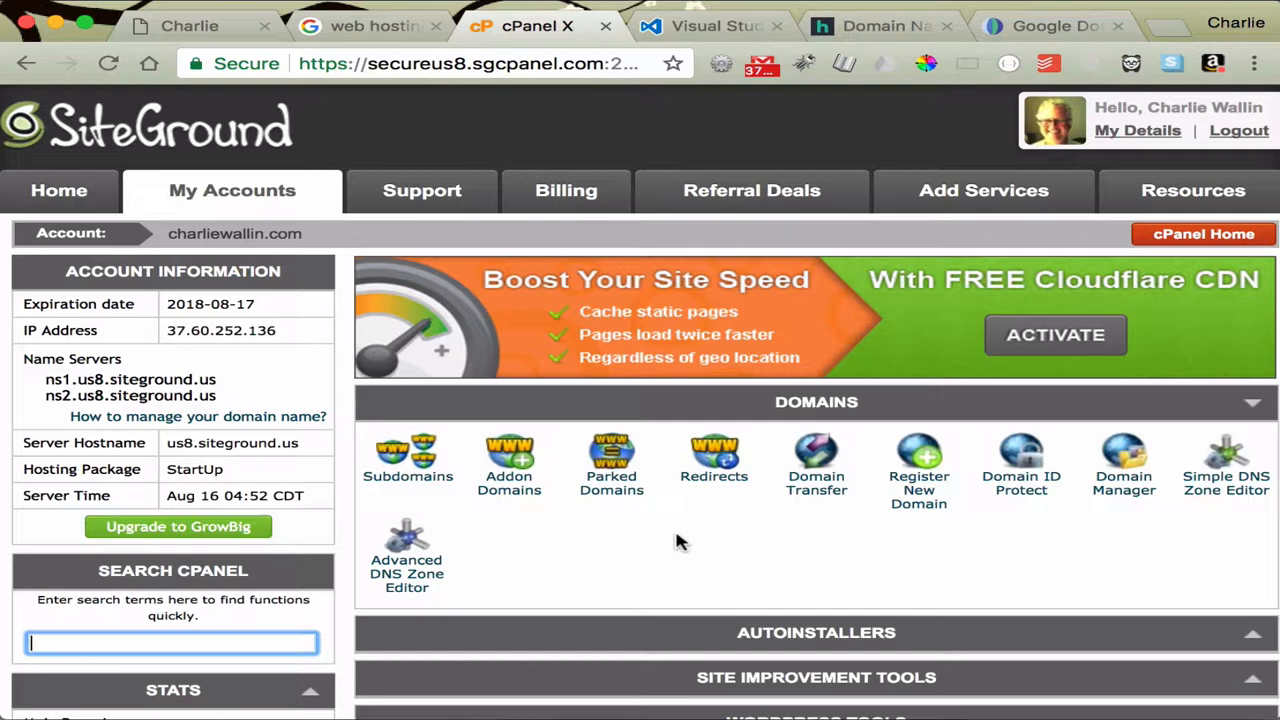
mouse_move(744, 402)
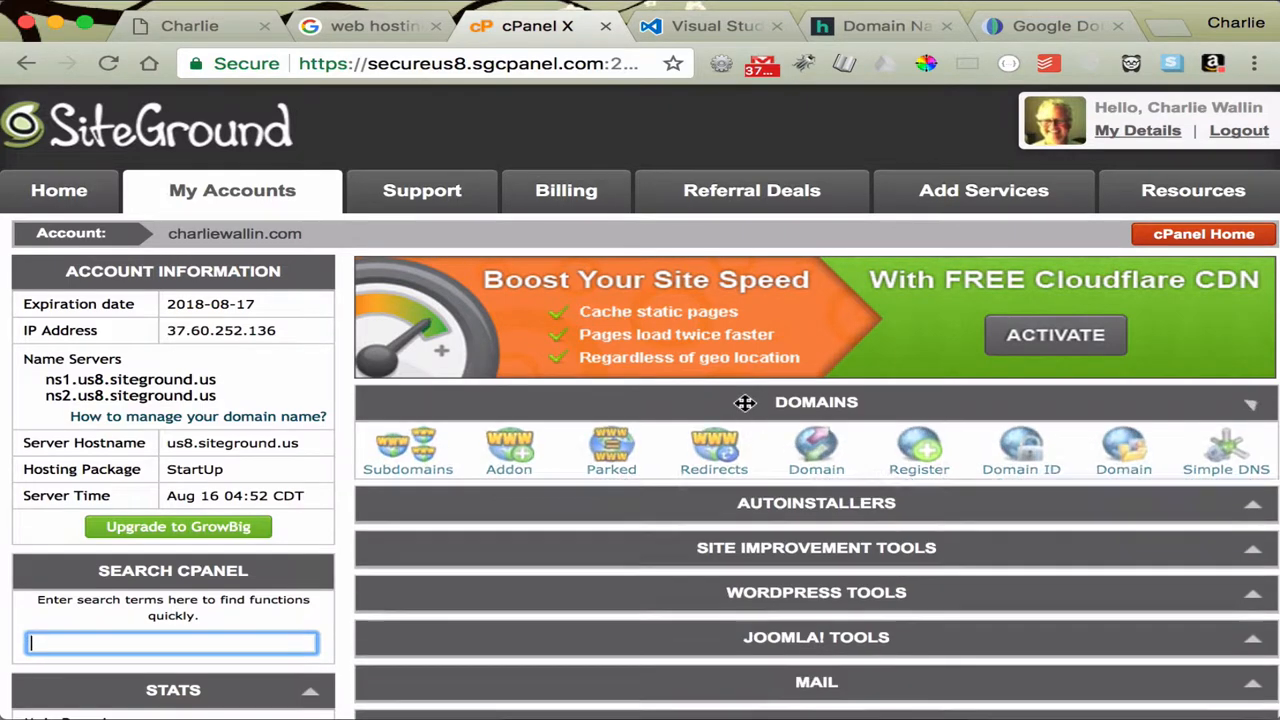
click(816, 402)
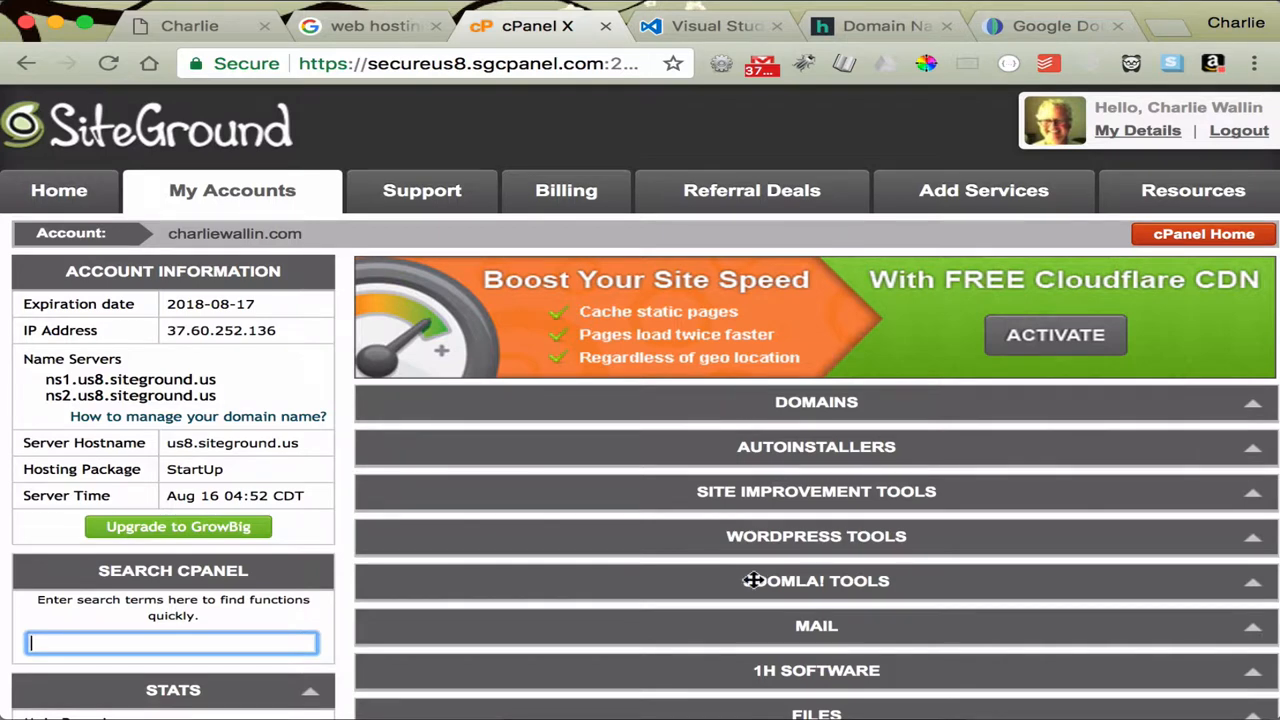
mouse_move(744, 540)
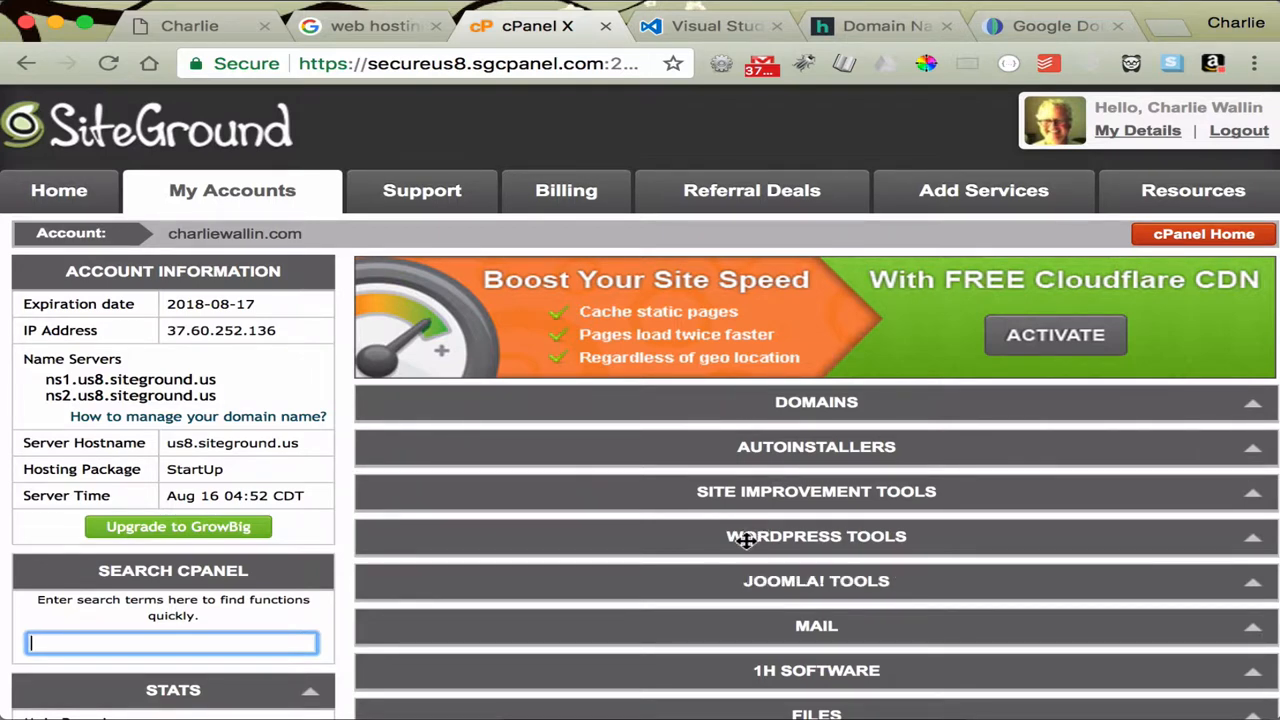
click(816, 536)
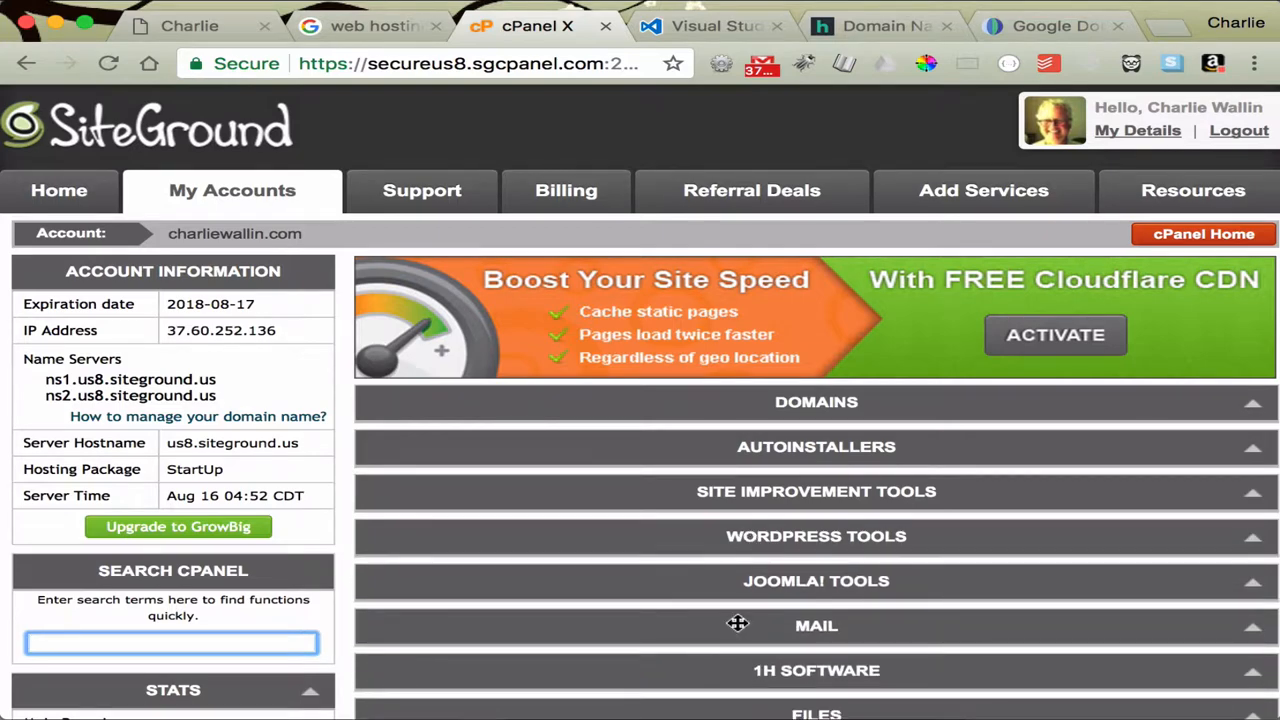
scroll(down, 3)
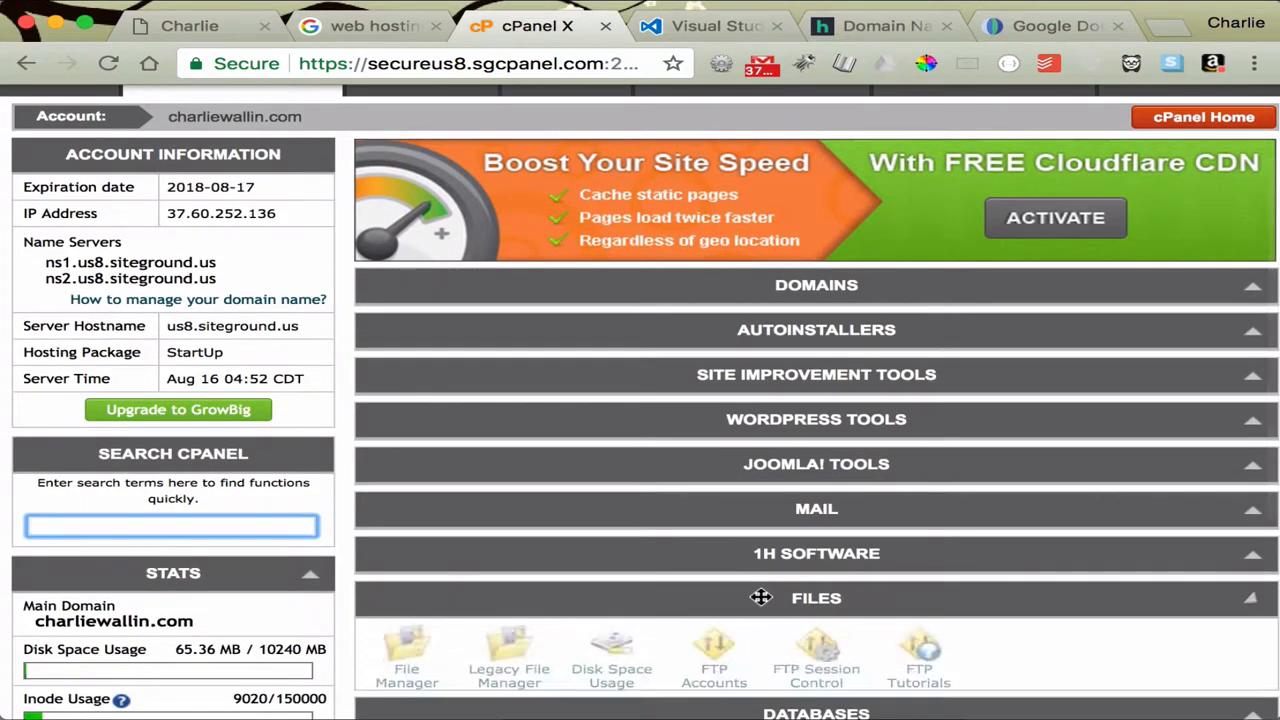
scroll(down, 3)
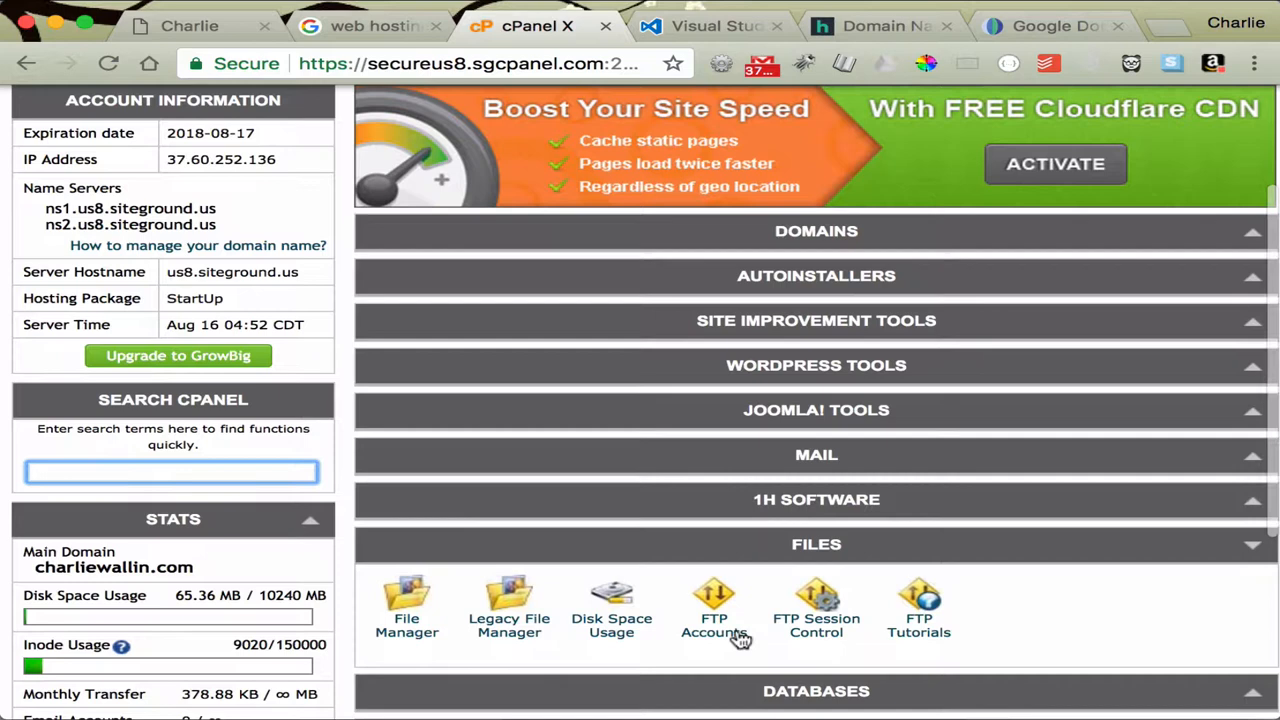
mouse_move(714, 624)
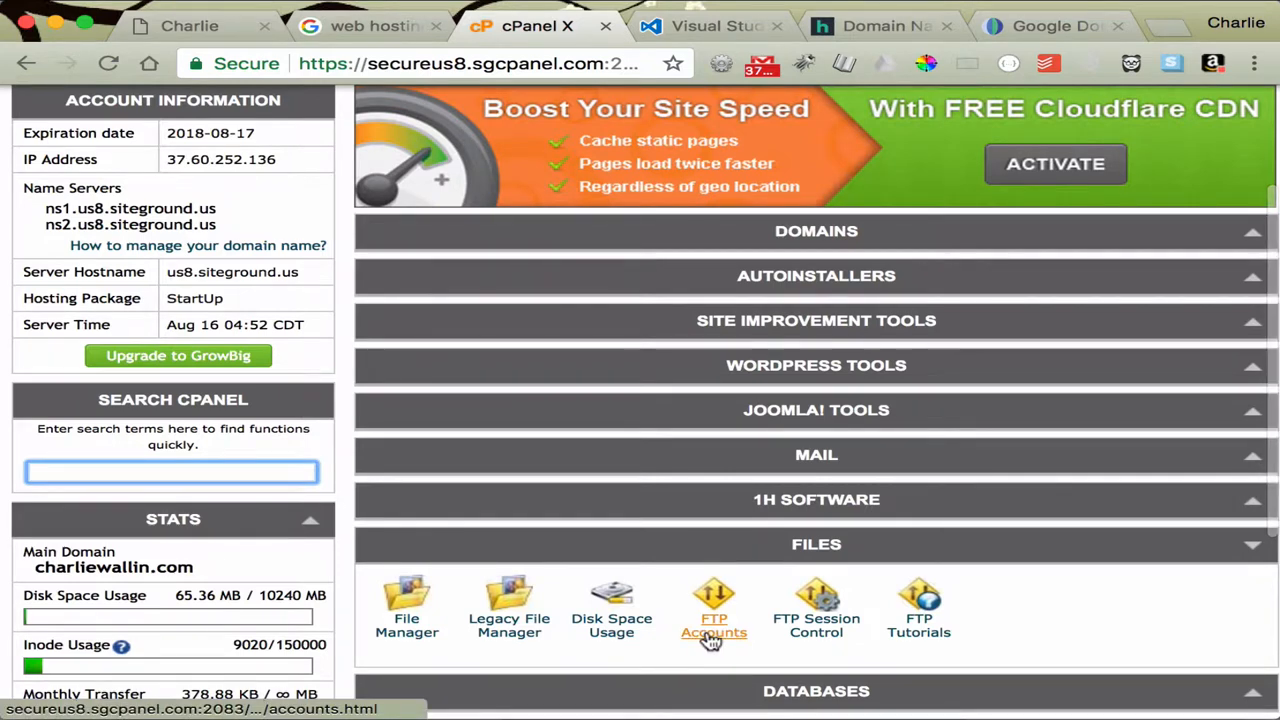
mouse_move(714, 620)
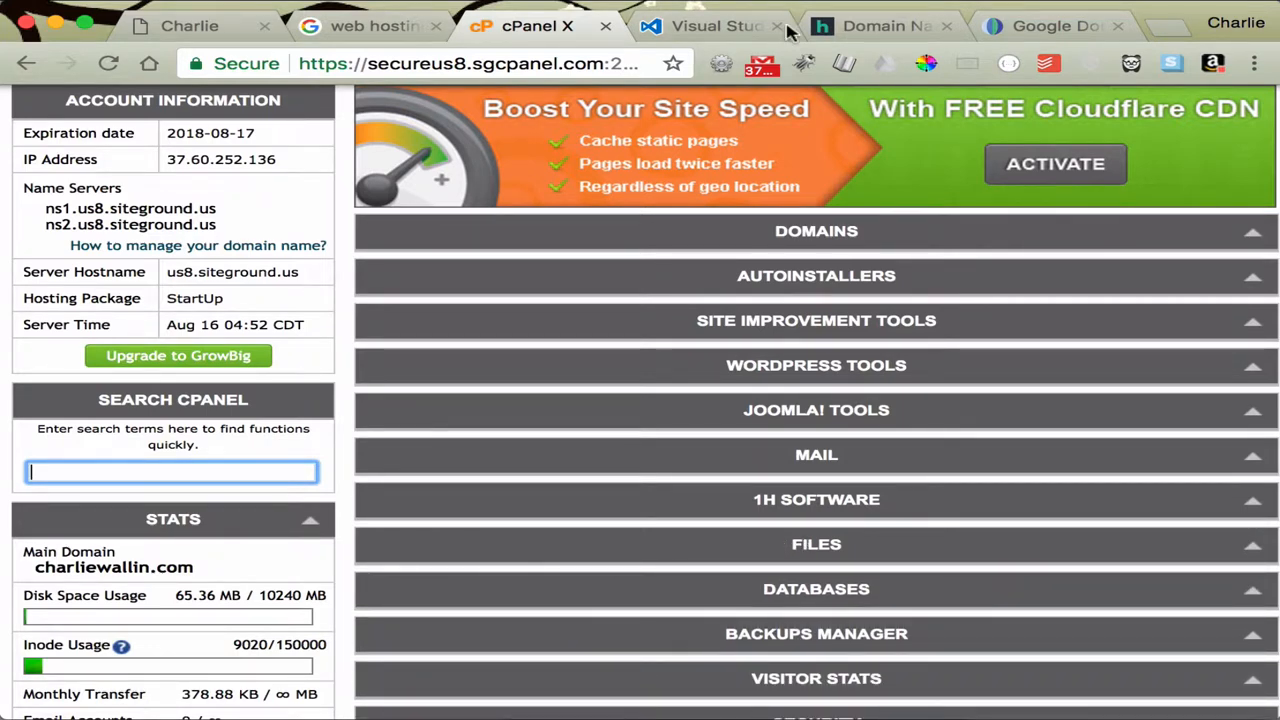
mouse_move(880, 24)
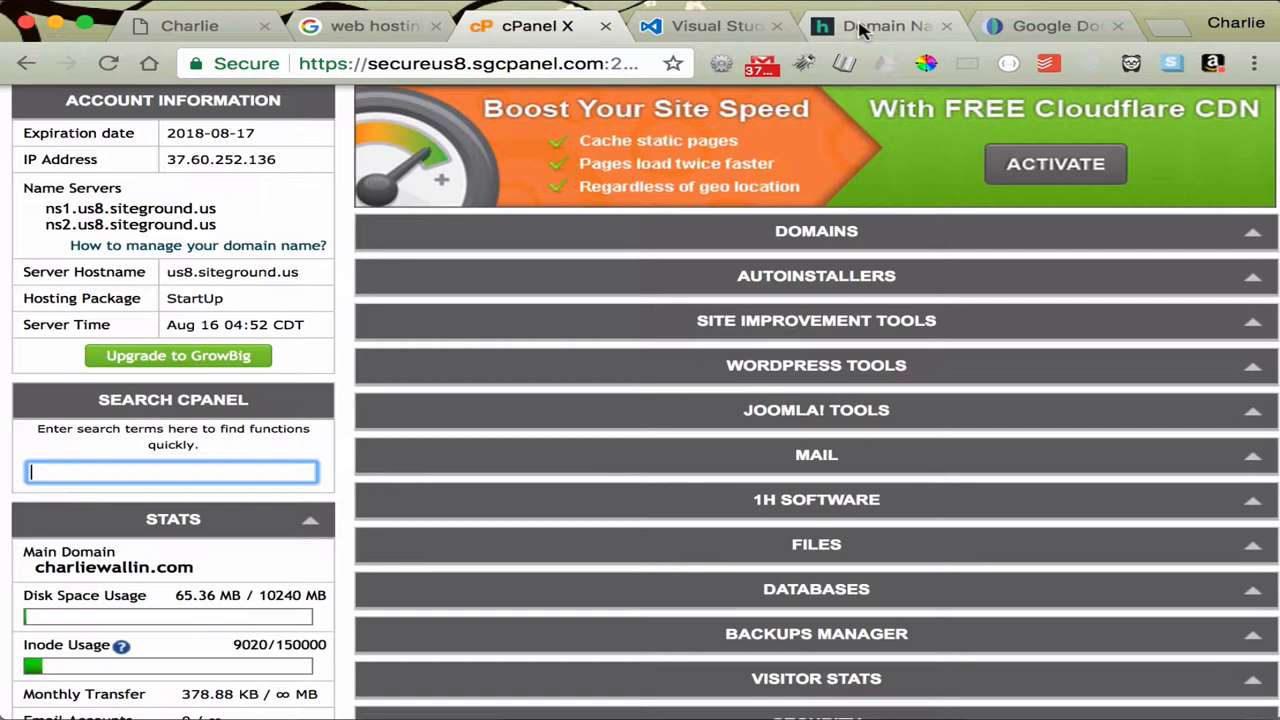
Show the Hover domain registrar home page with its domain search
click(884, 24)
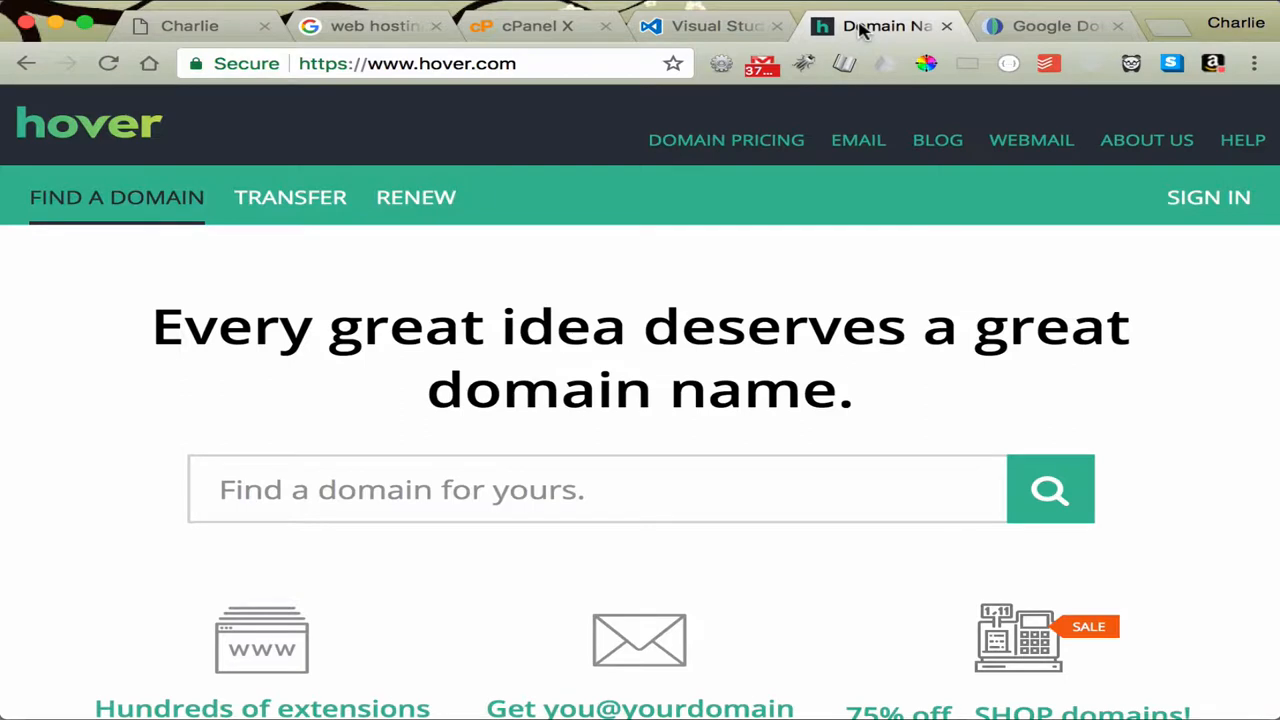
mouse_move(540, 30)
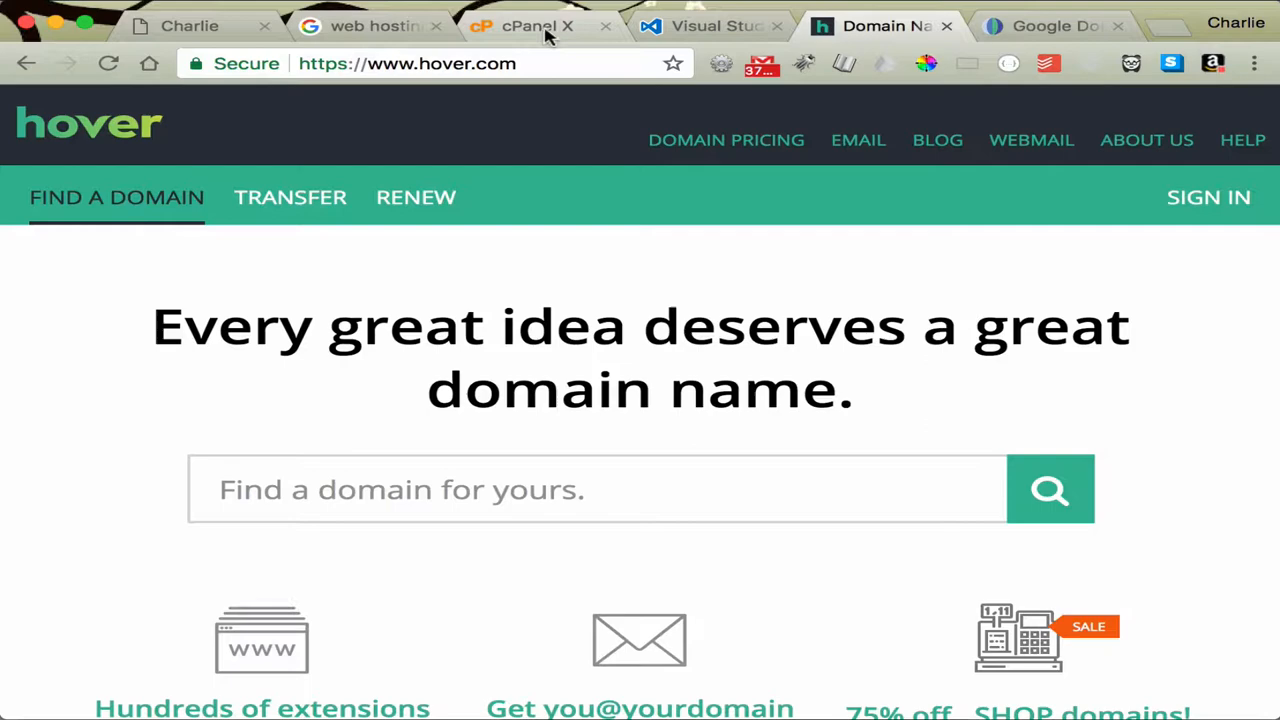
From the cPanel page, go to the SiteGround Home page with current promotions
click(536, 24)
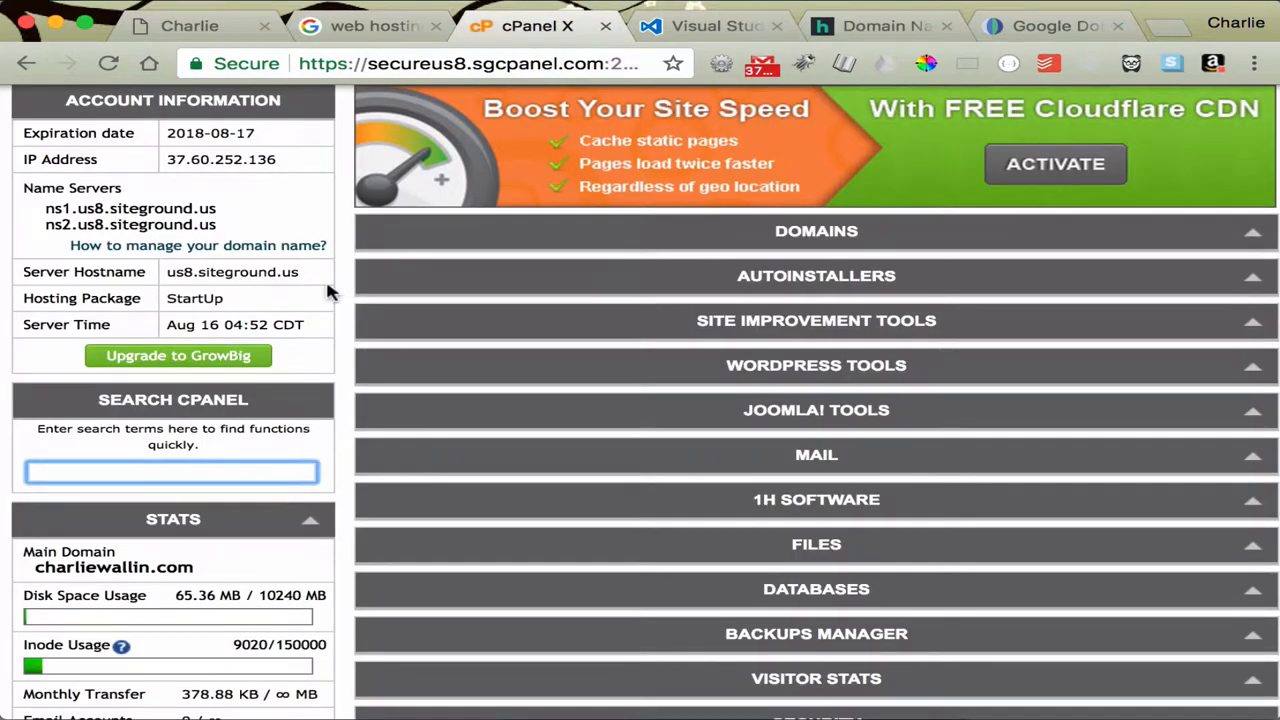
scroll(up, 3)
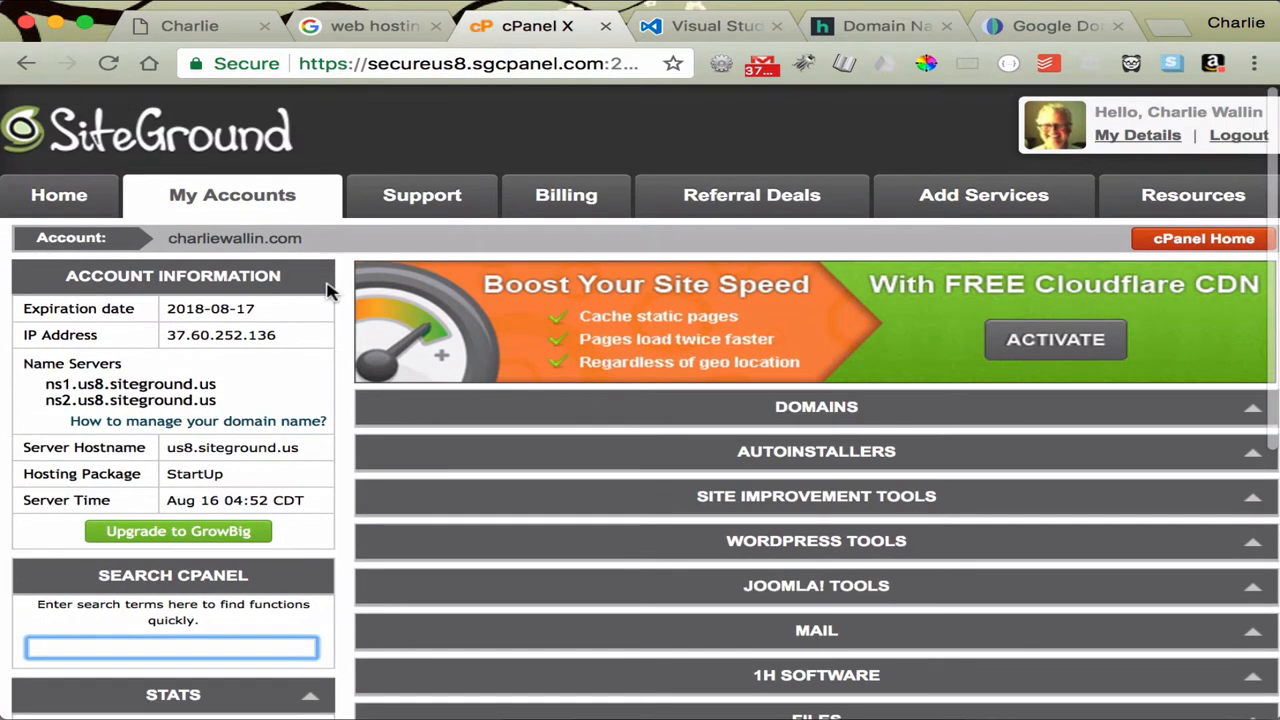
click(58, 194)
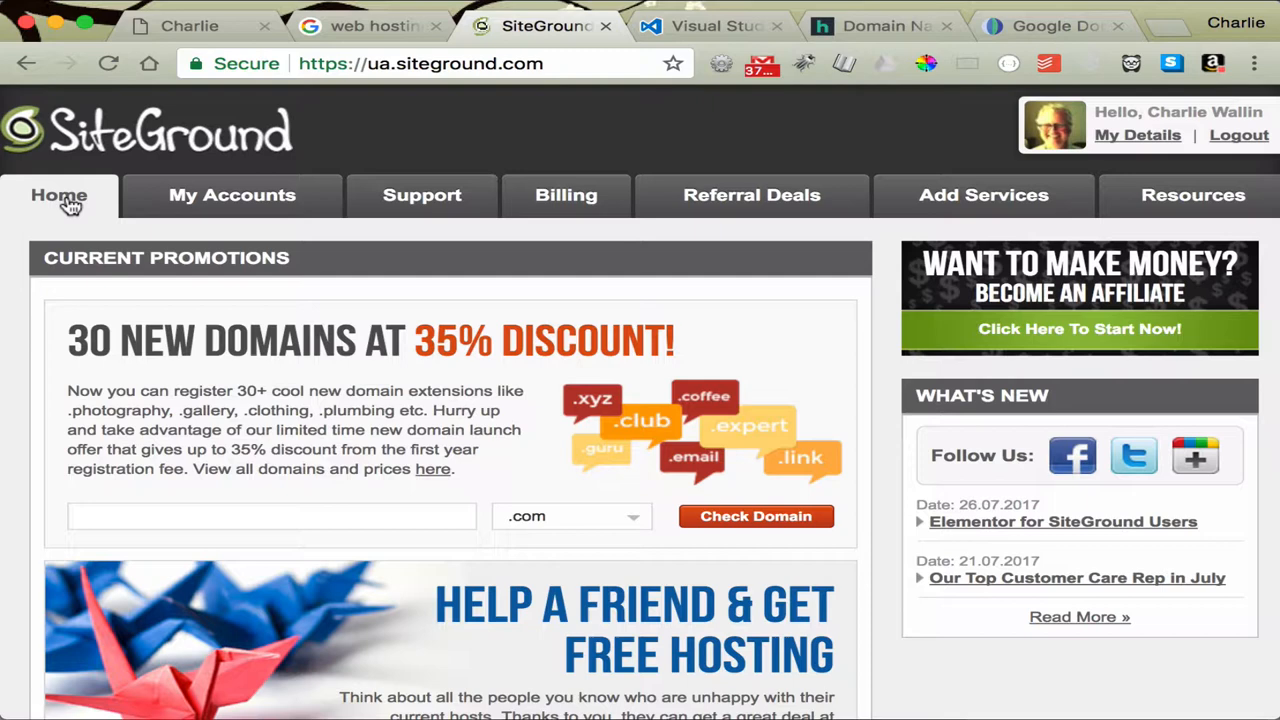
mouse_move(490, 132)
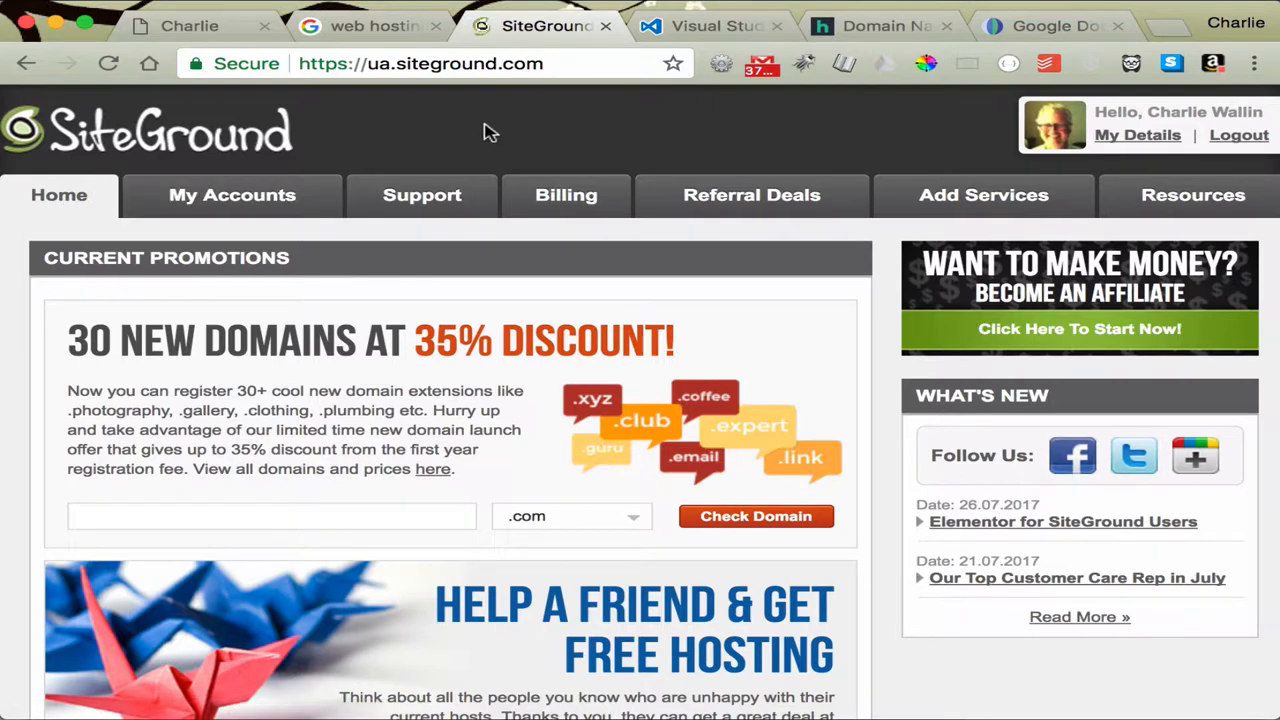
View charliewallin.com account details in My Accounts, showing name servers ns1/ns2.us8.siteground.us
click(232, 194)
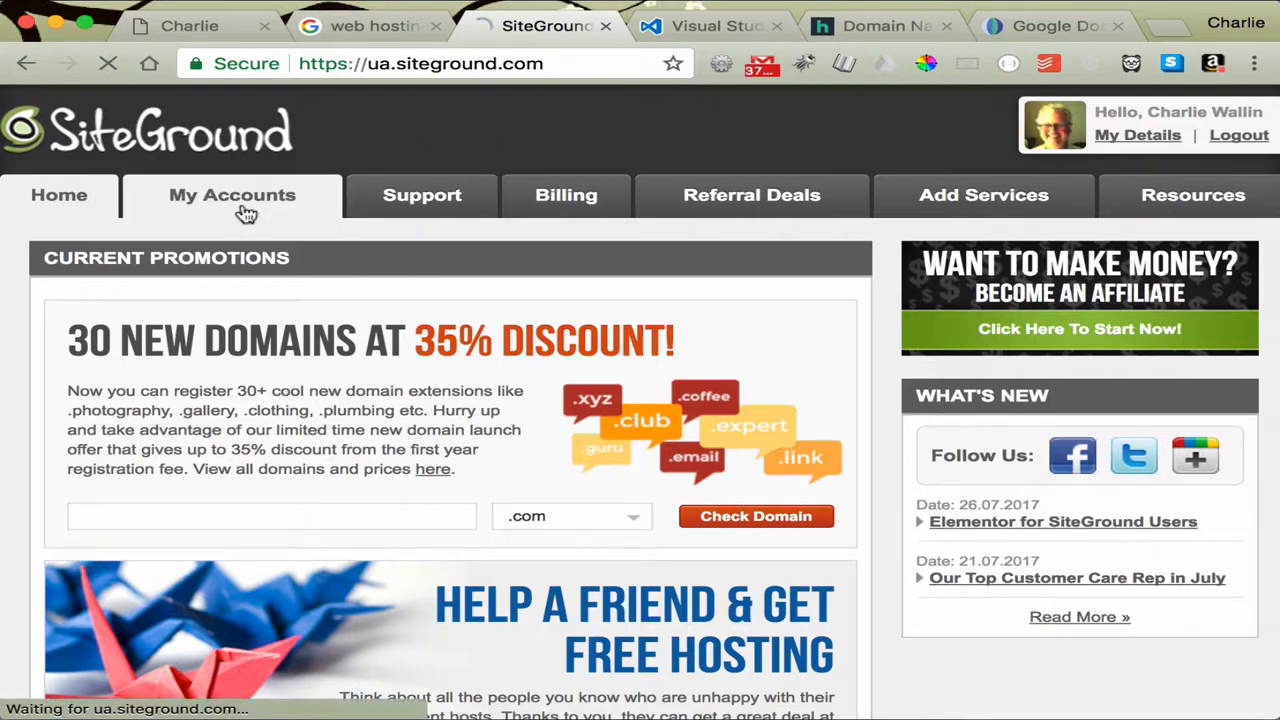
click(232, 196)
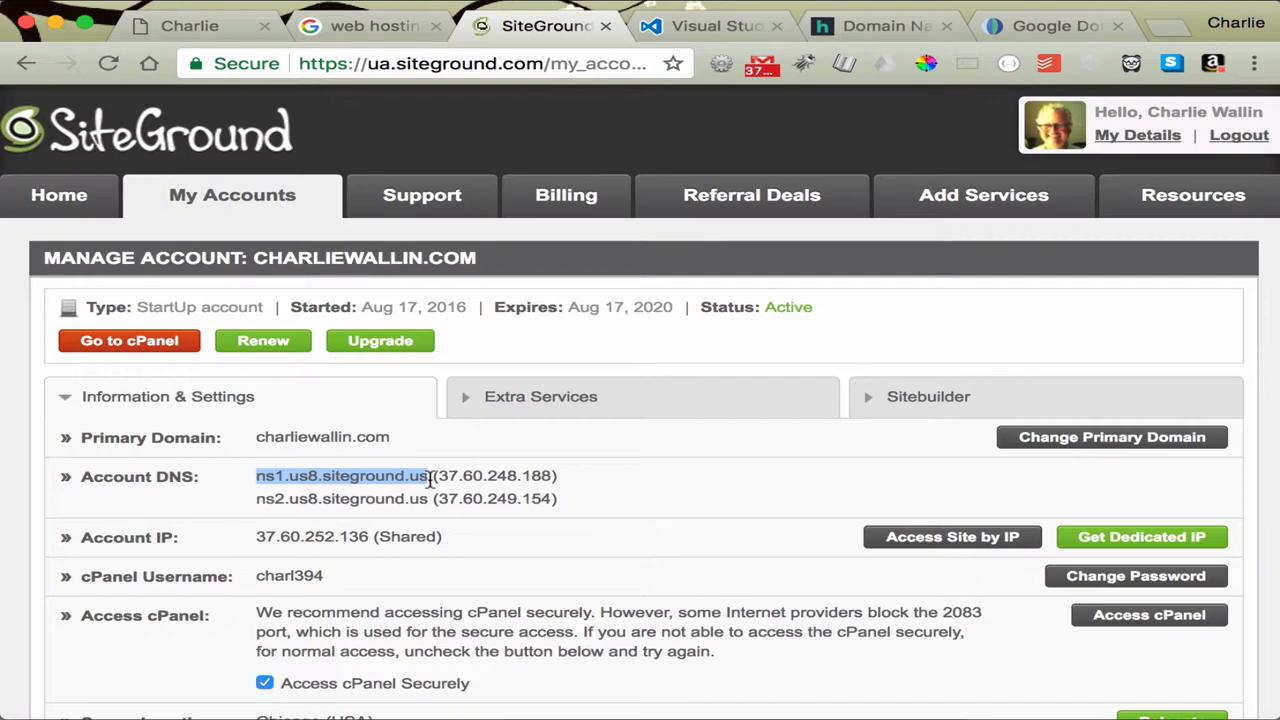
mouse_move(236, 486)
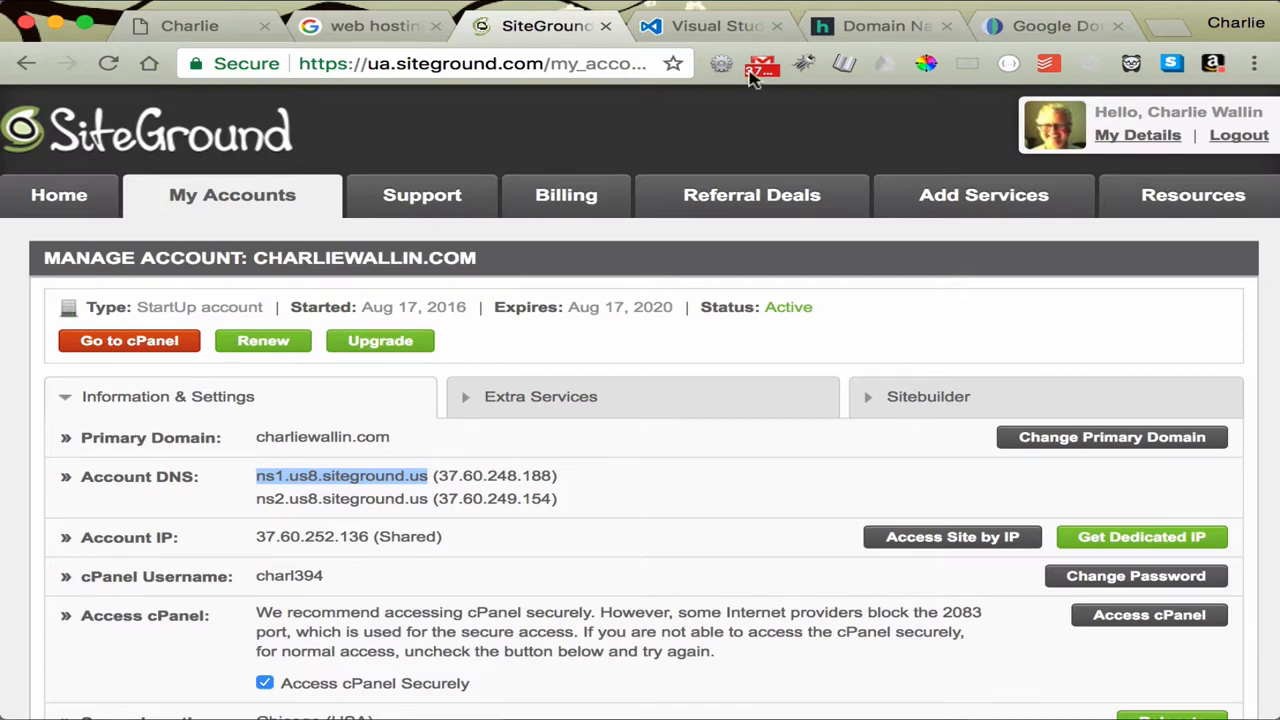
Show Google Domains' My domains list with charliewallin.com
click(1050, 24)
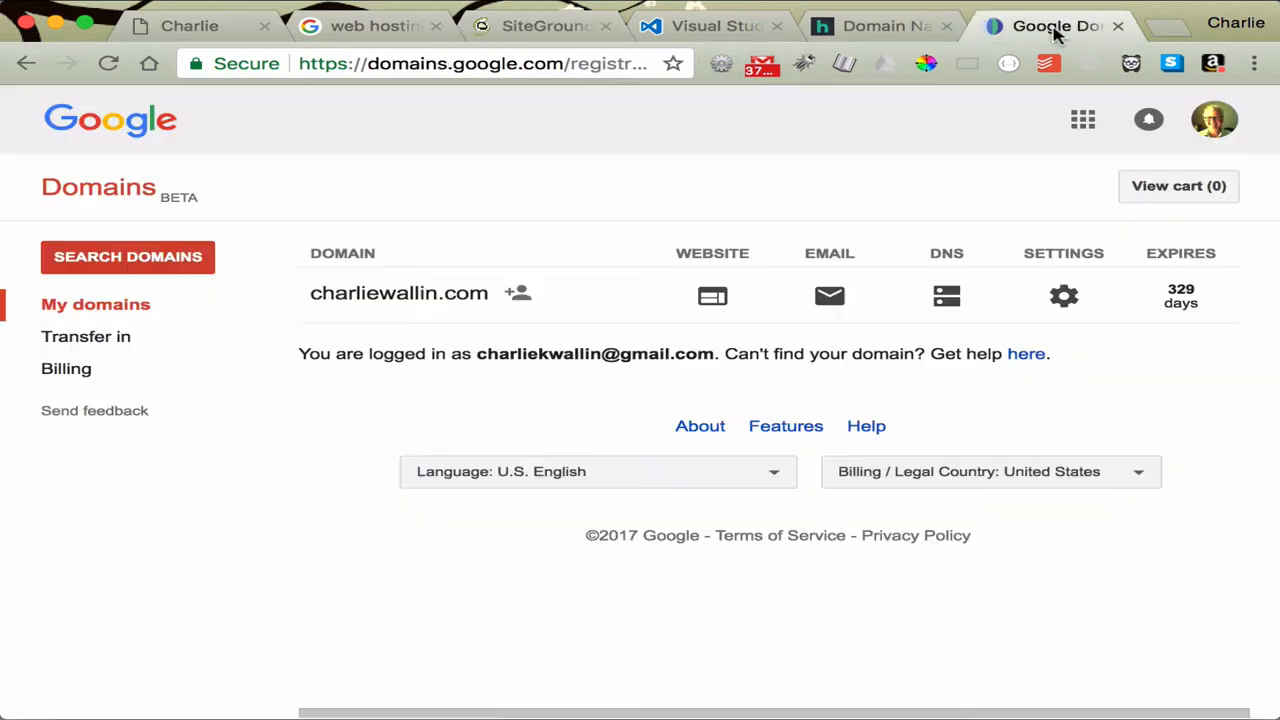
mouse_move(700, 222)
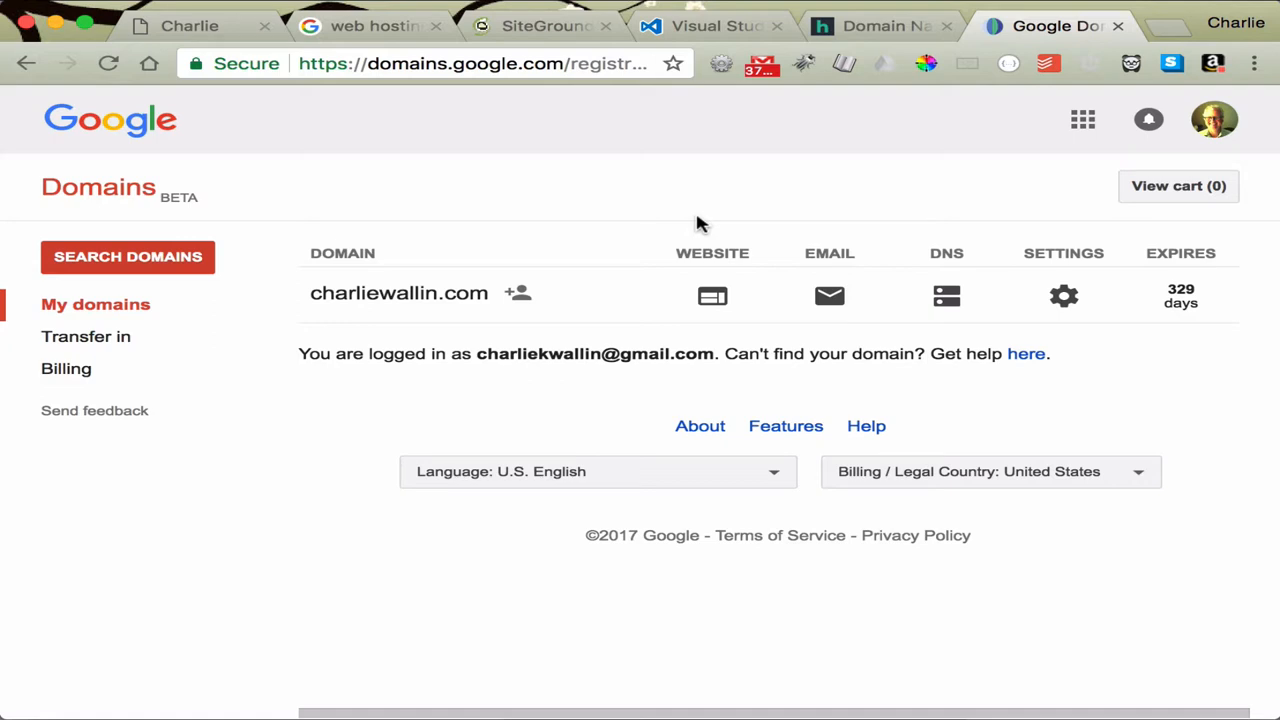
mouse_move(946, 296)
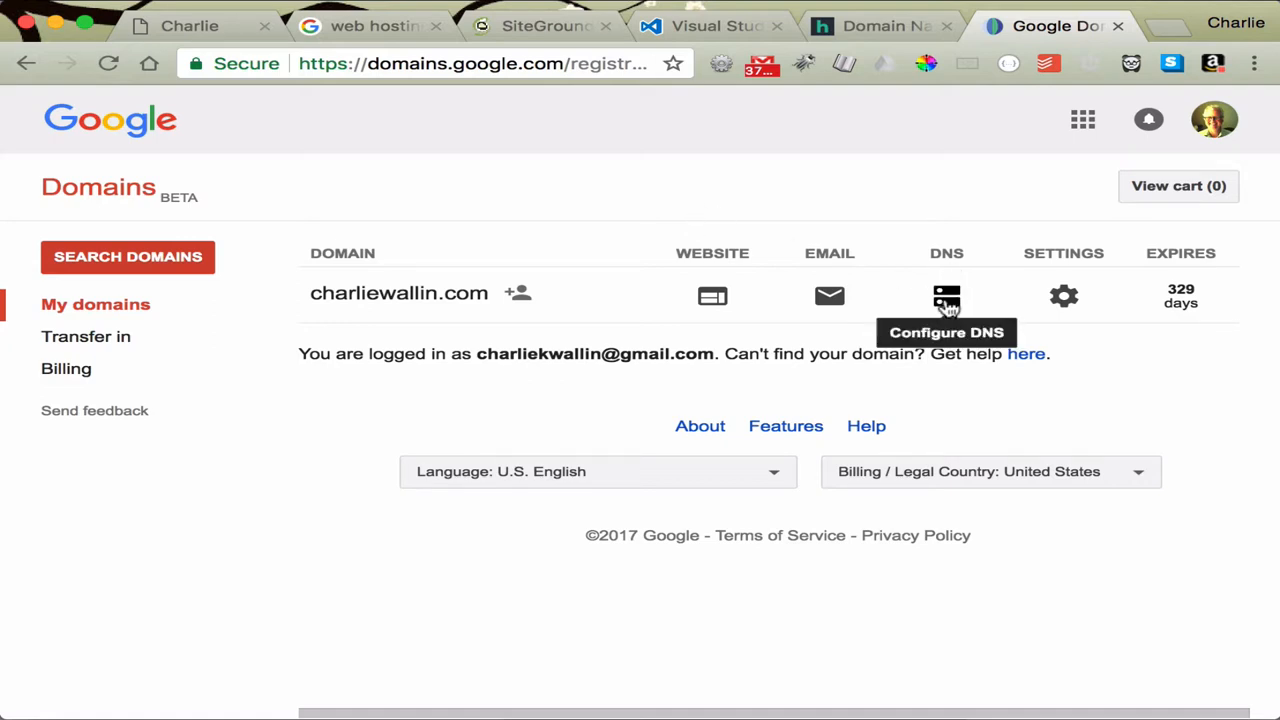
View charliewallin.com DNS custom name servers and select the ns1.us8.siteground.us entry
click(946, 296)
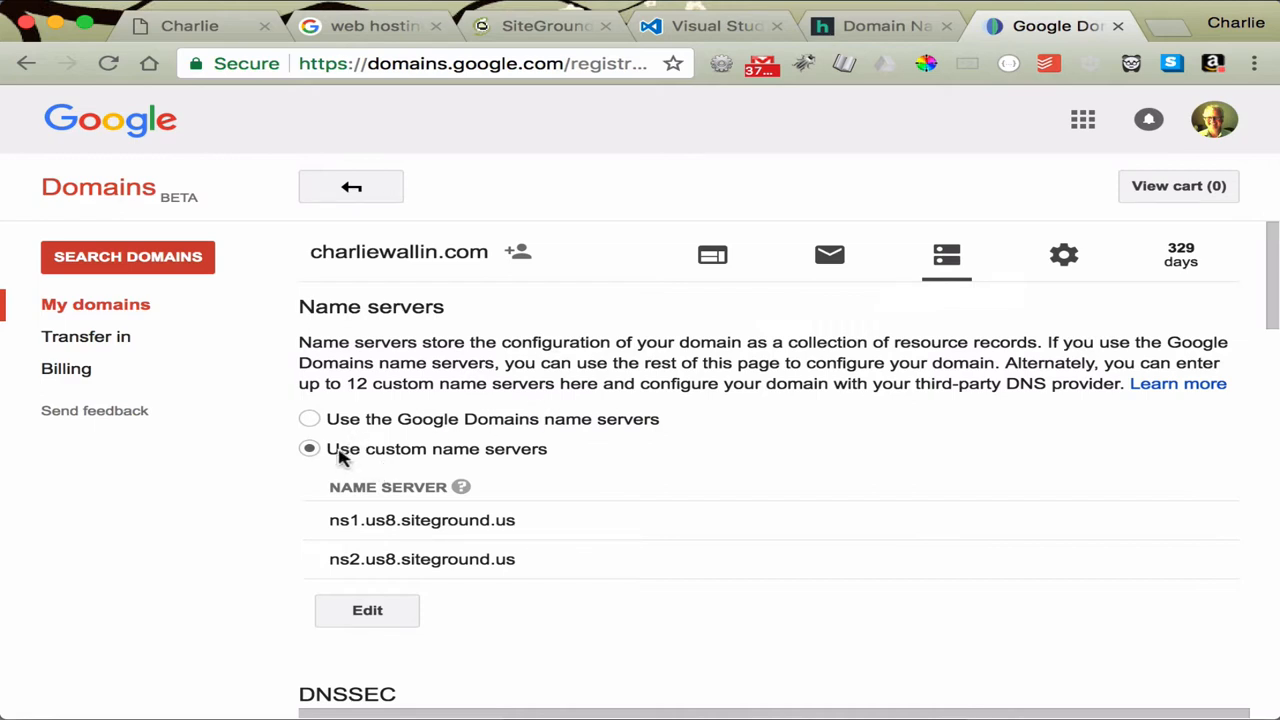
mouse_move(428, 456)
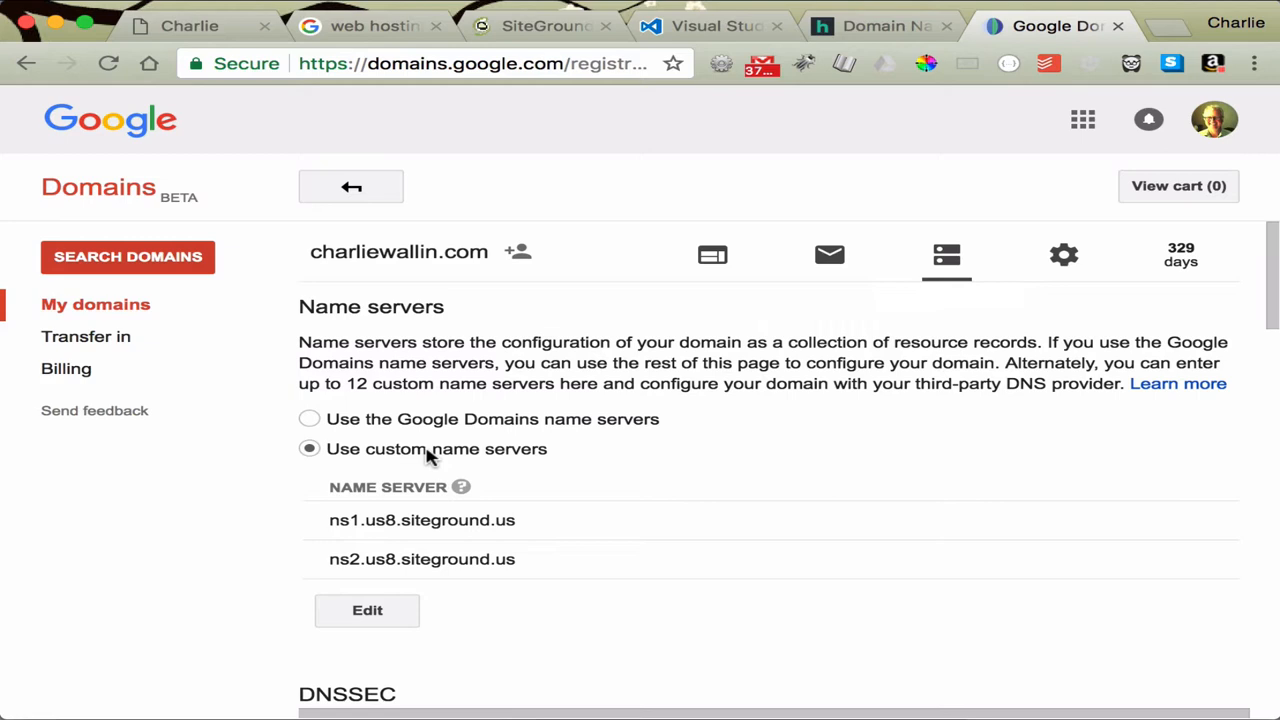
scroll(down, 3)
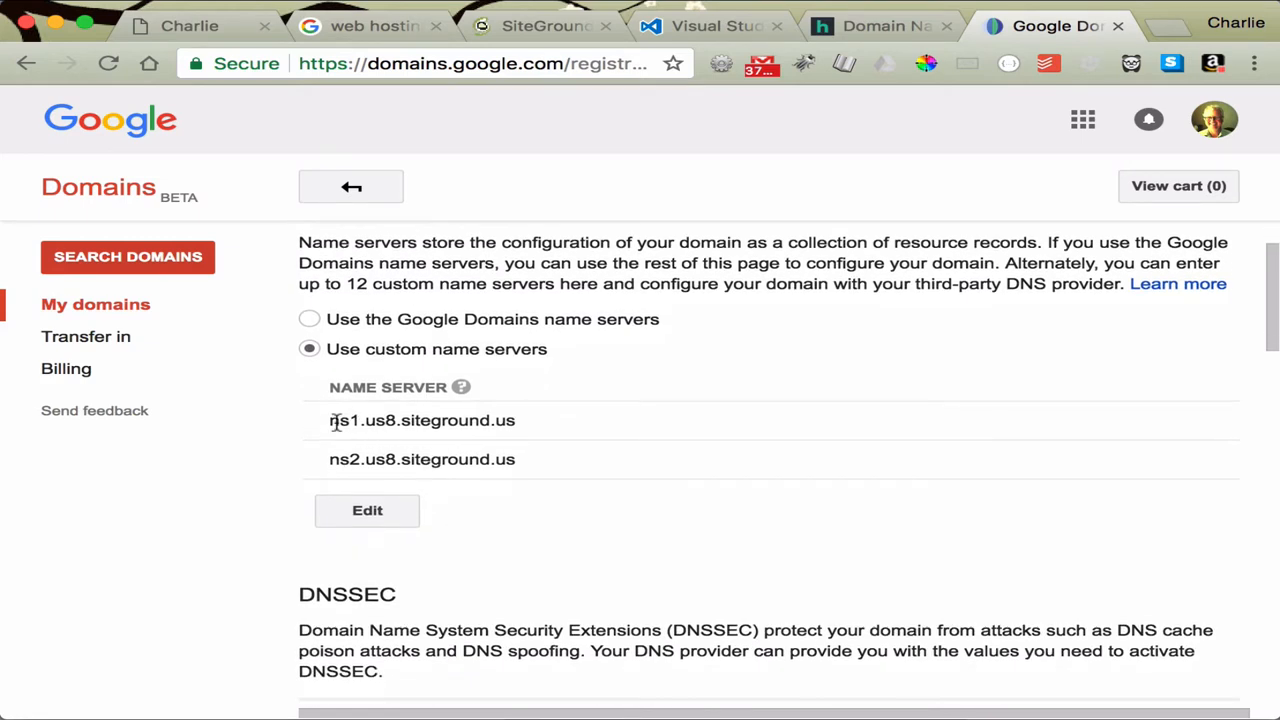
double_click(420, 420)
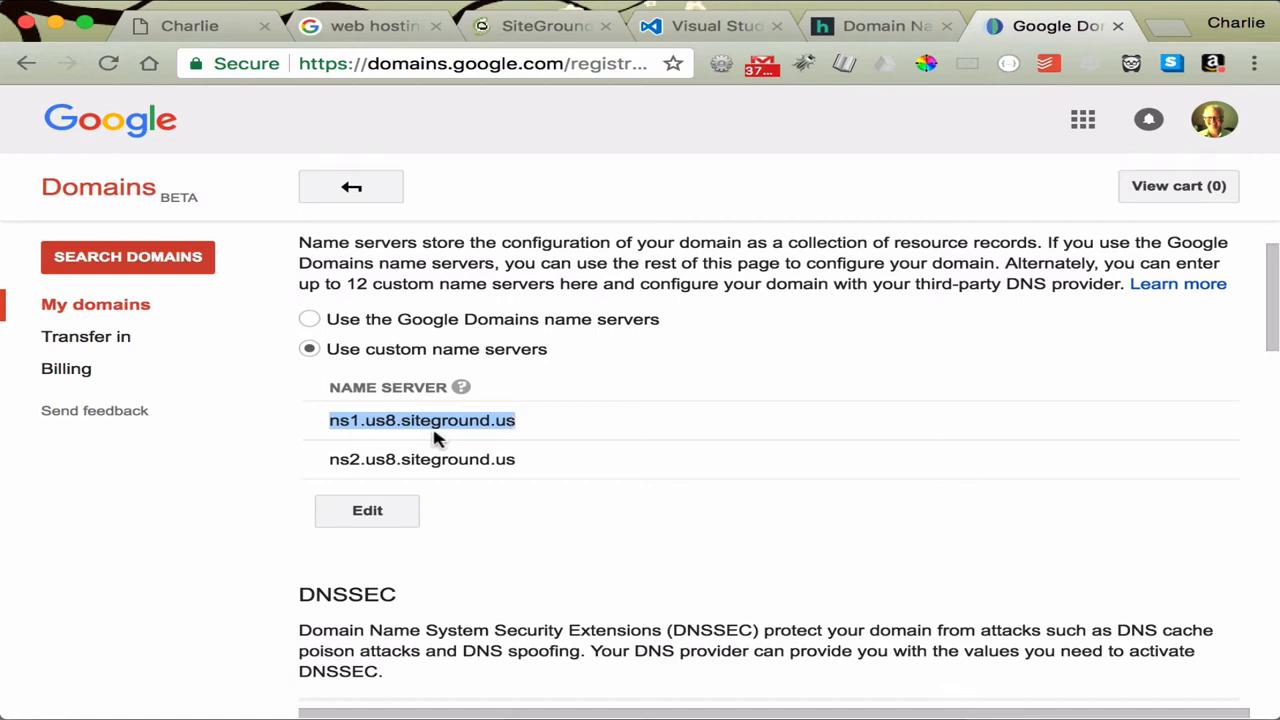
mouse_move(376, 464)
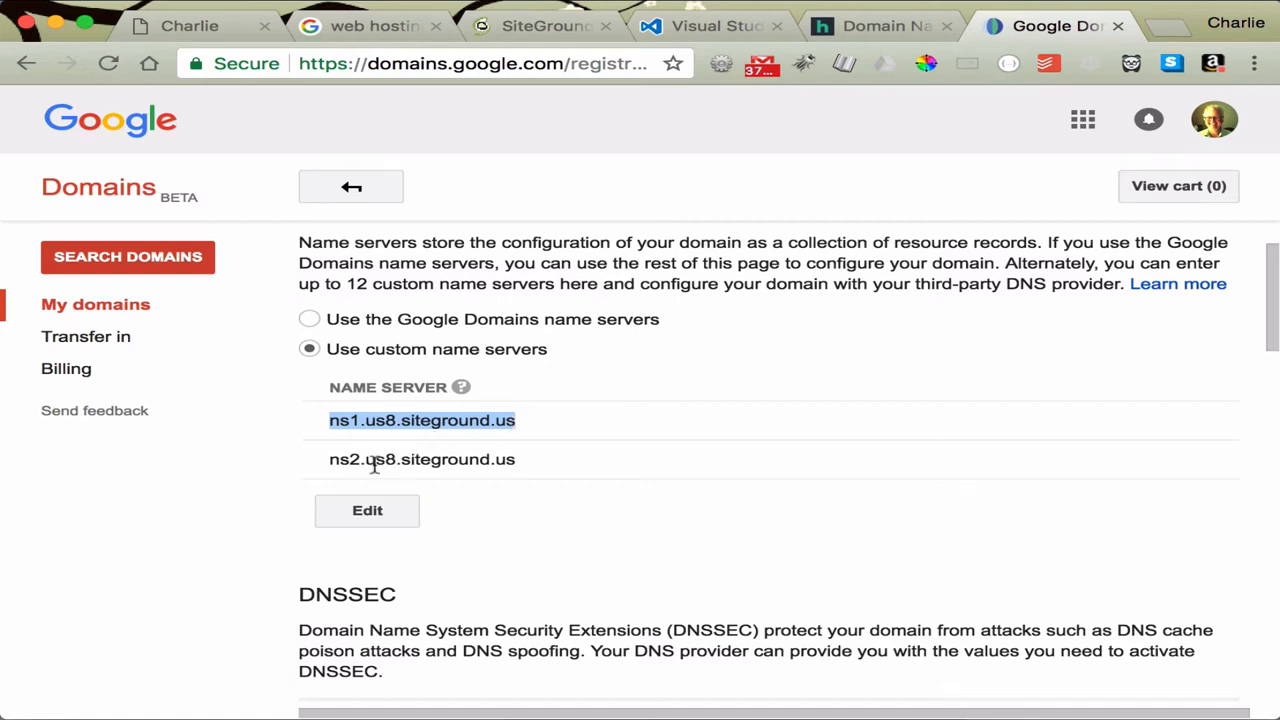